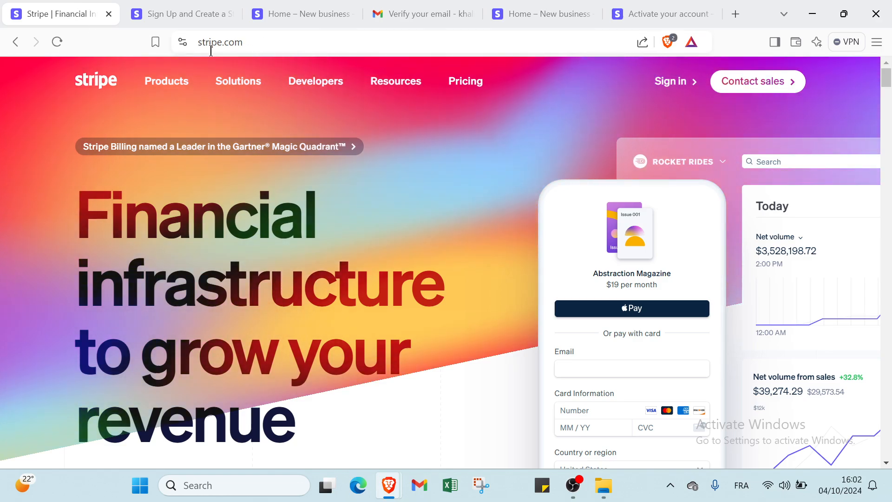
Scroll through the stripe.com homepage, then close it to reveal the empty sign-up form.
scroll(down, 3)
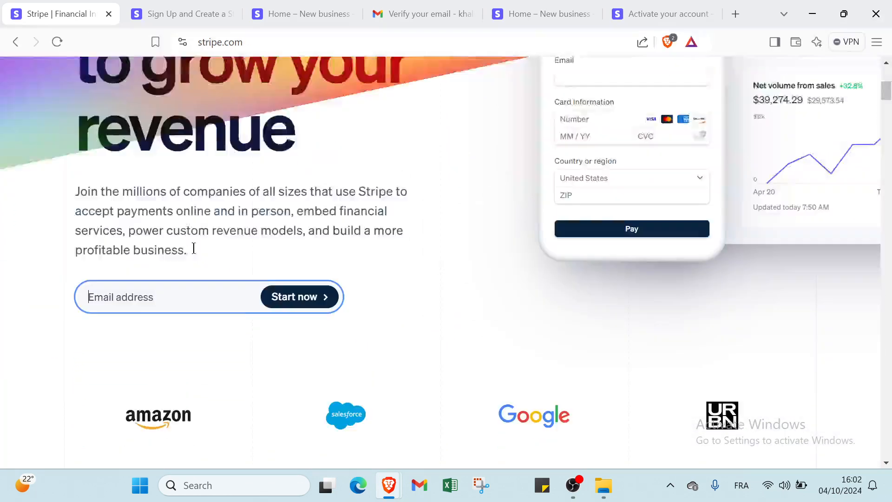
scroll(down, 3)
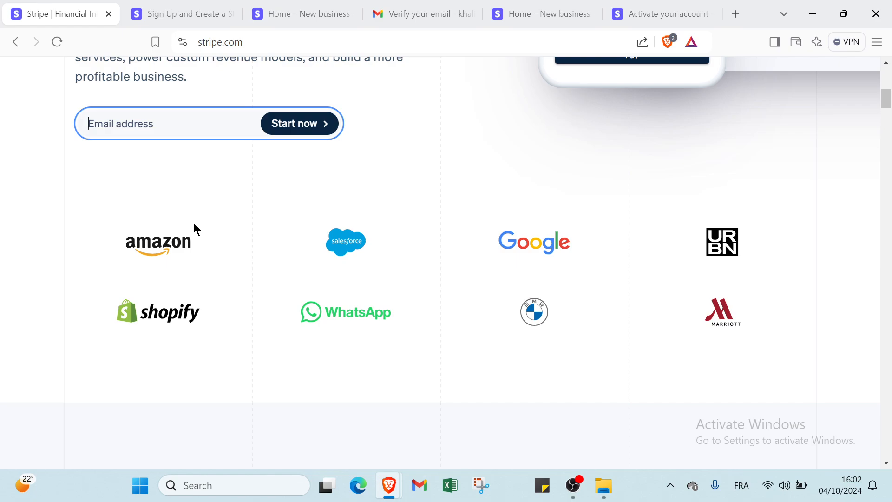
scroll(down, 3)
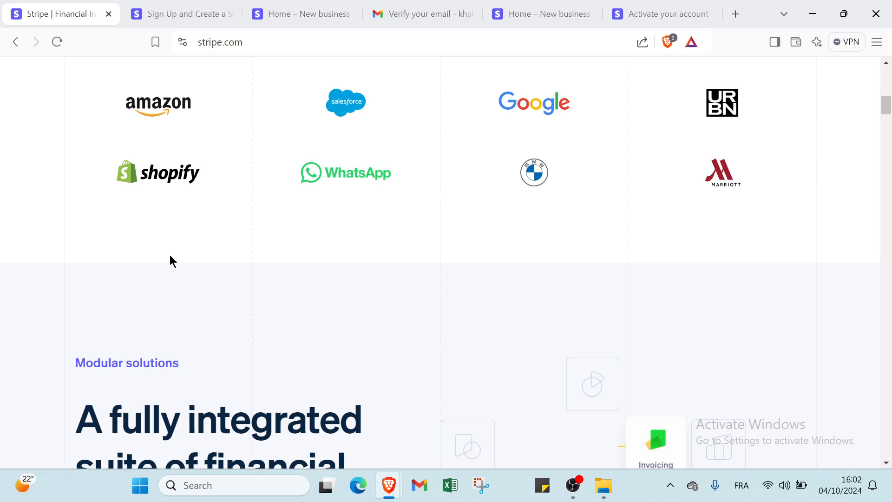
scroll(down, 3)
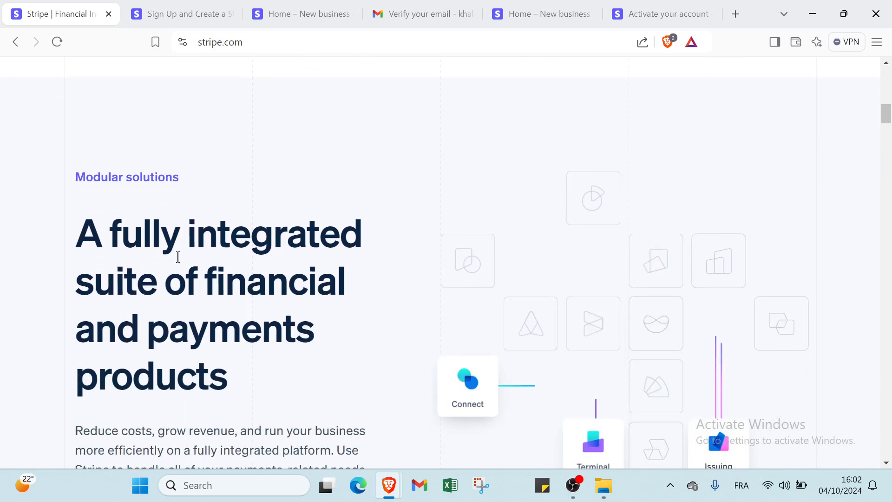
scroll(down, 3)
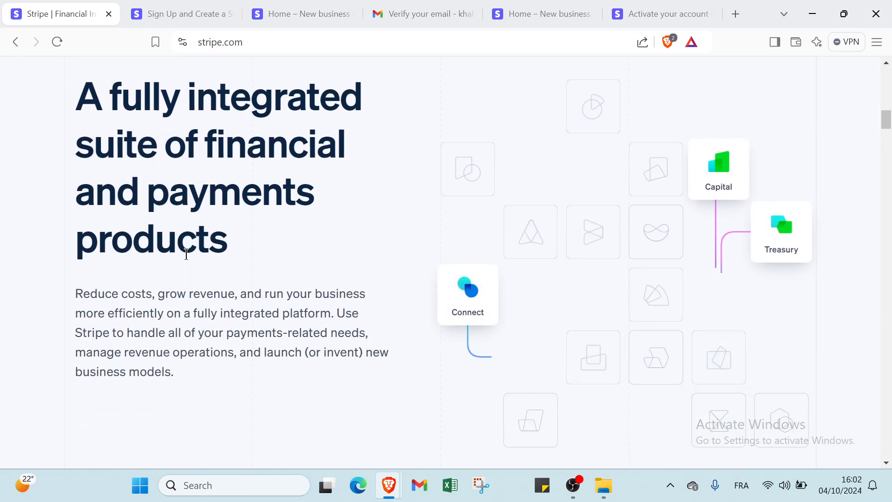
scroll(down, 3)
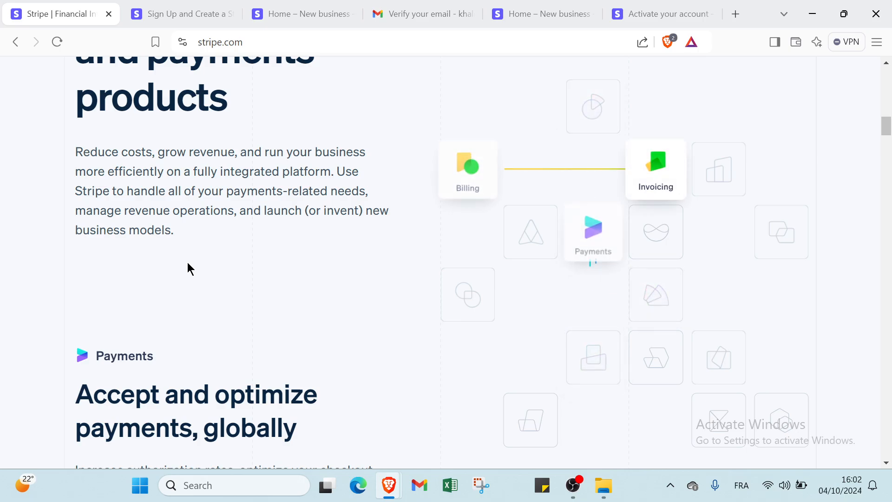
scroll(down, 3)
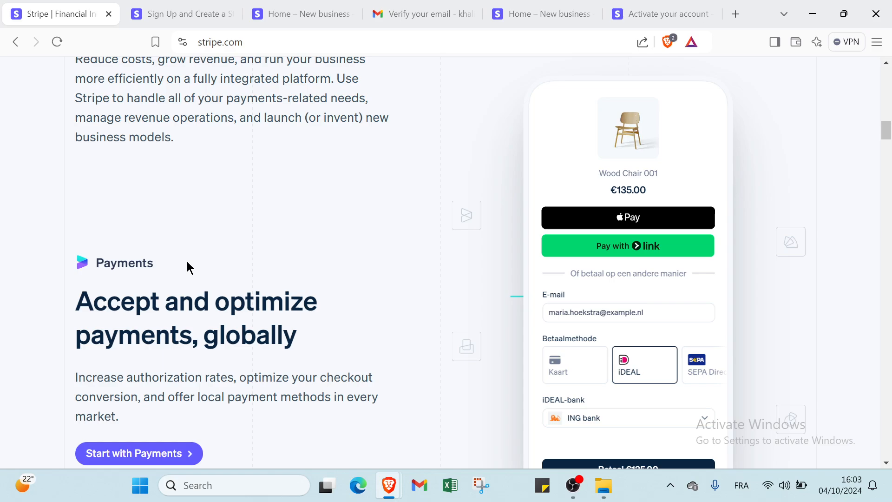
scroll(up, 3)
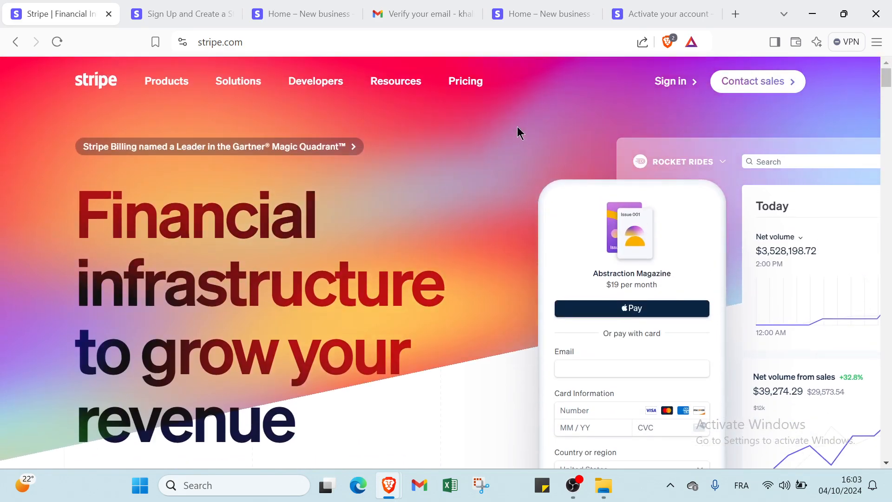
click(395, 80)
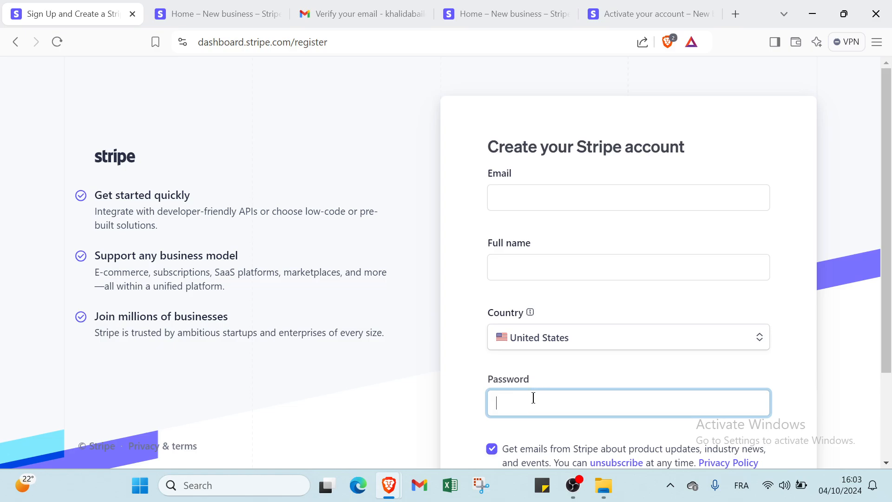
mouse_move(103, 196)
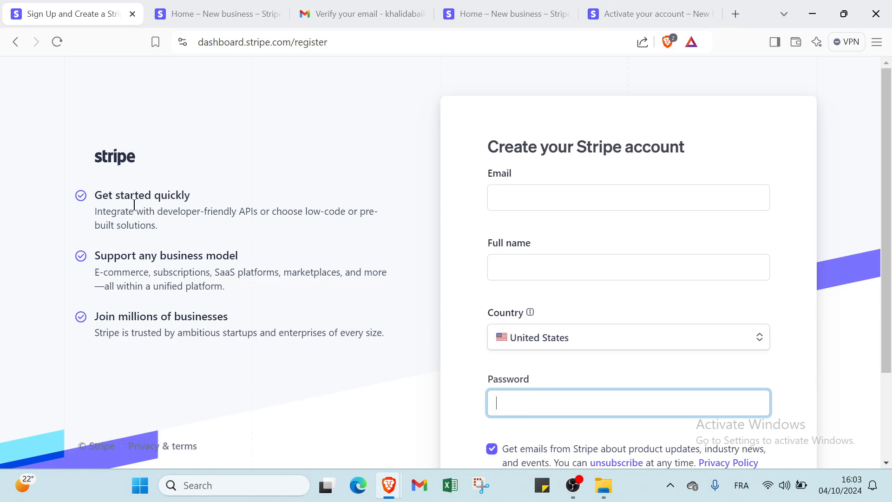
mouse_move(254, 224)
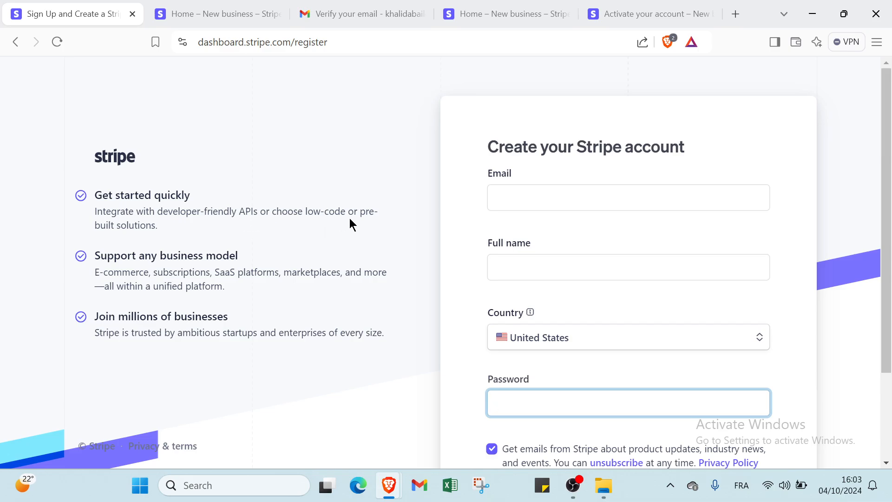
mouse_move(128, 253)
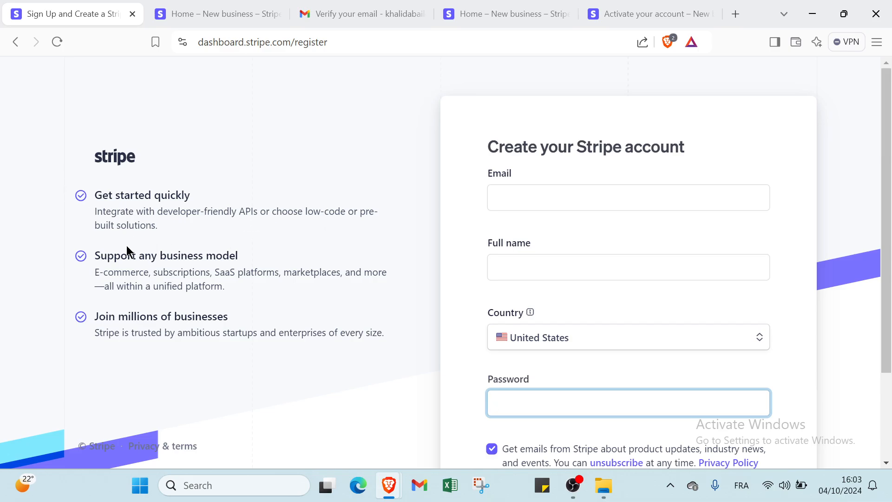
mouse_move(113, 278)
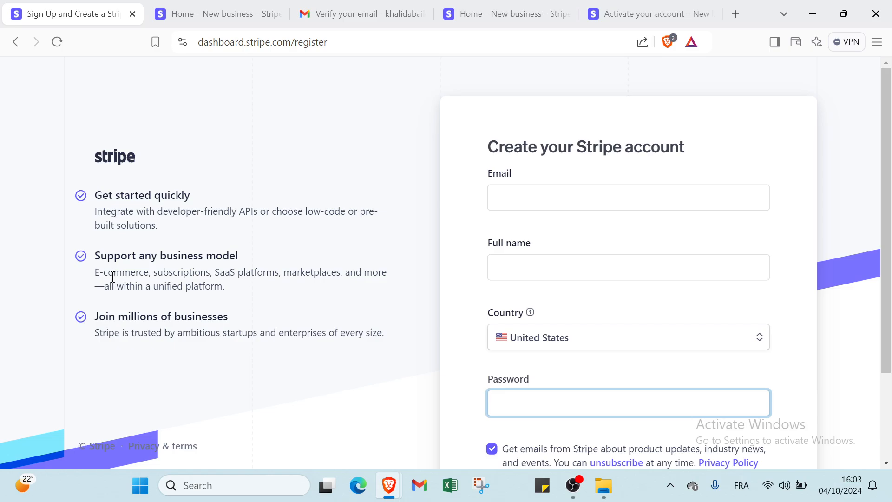
mouse_move(222, 300)
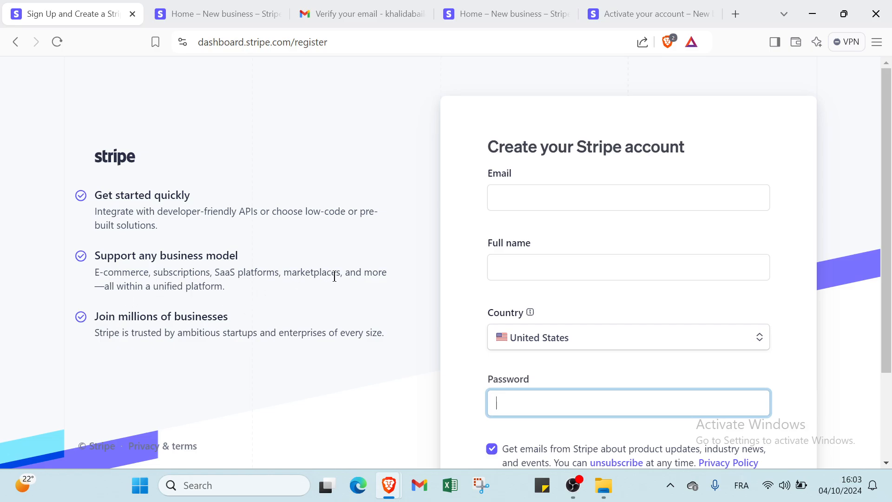
mouse_move(146, 304)
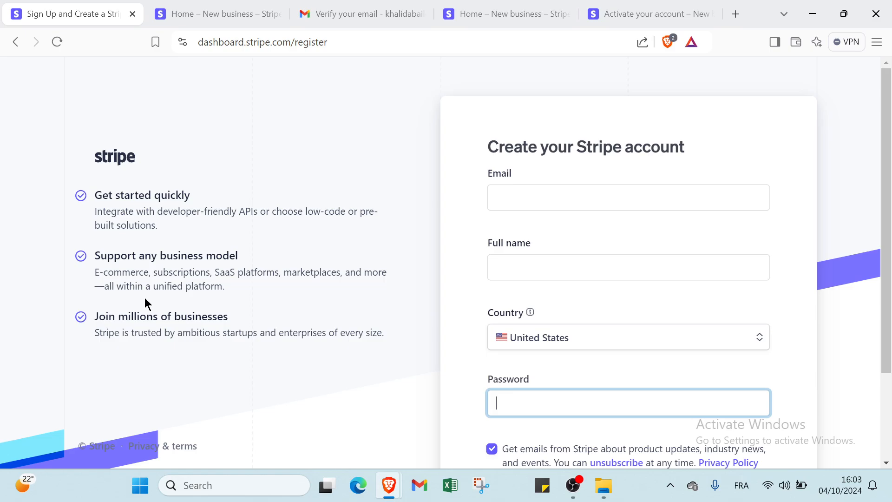
mouse_move(197, 329)
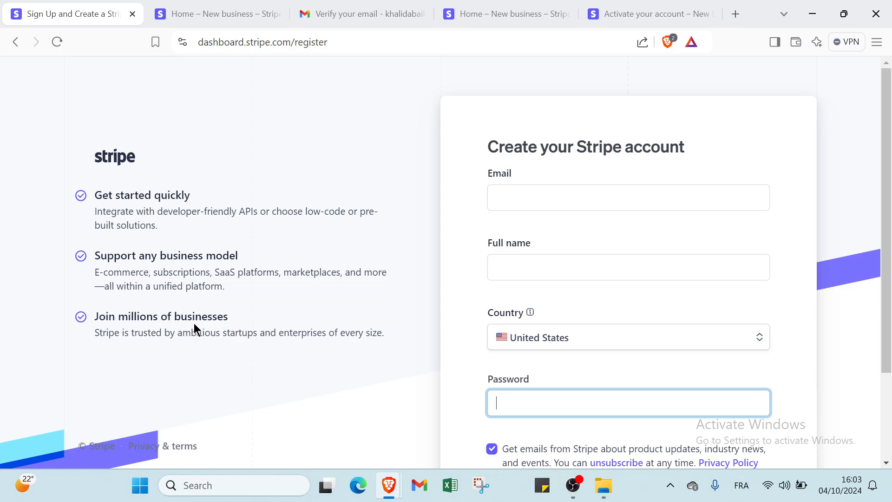
mouse_move(151, 333)
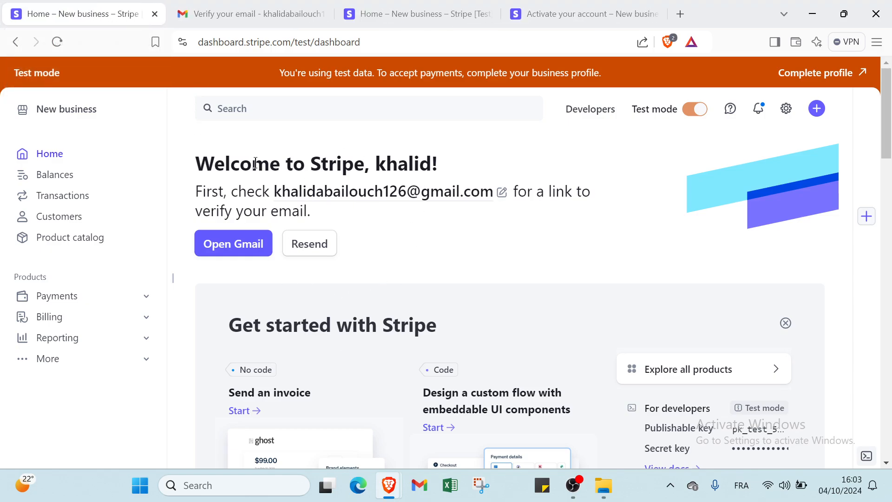
mouse_move(382, 200)
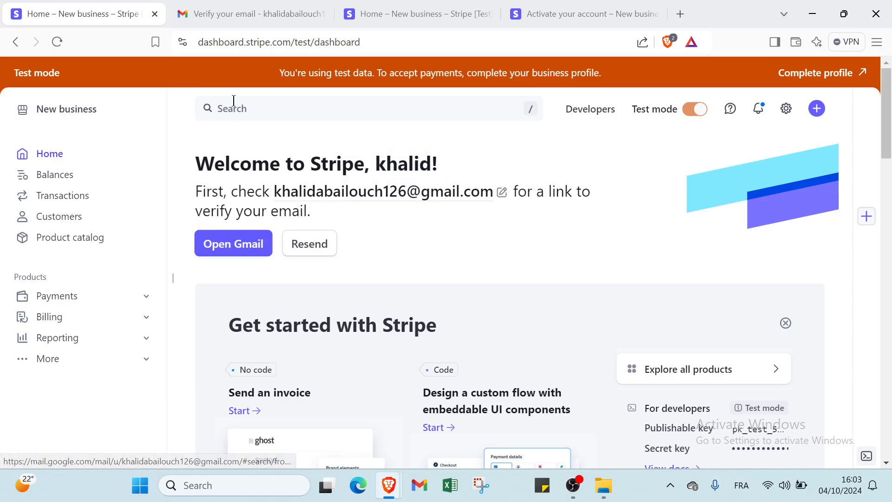
Switch to Gmail to find the Stripe verification email.
click(251, 14)
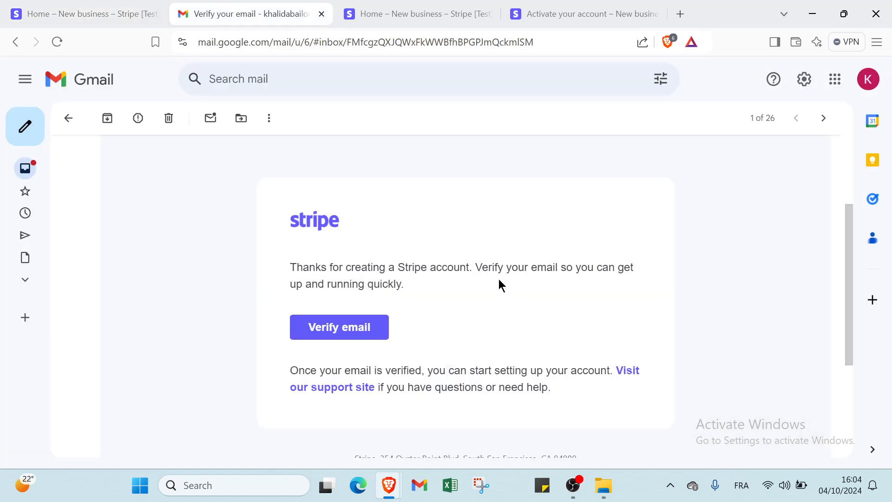
mouse_move(318, 308)
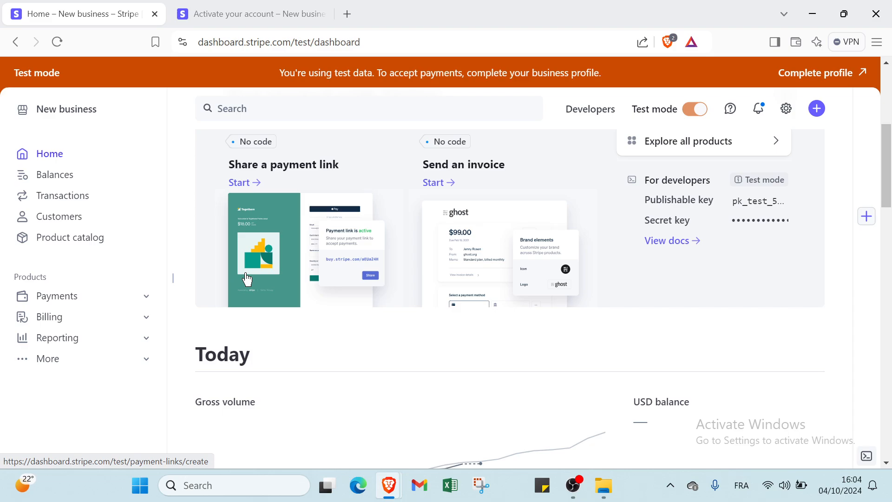
scroll(down, 3)
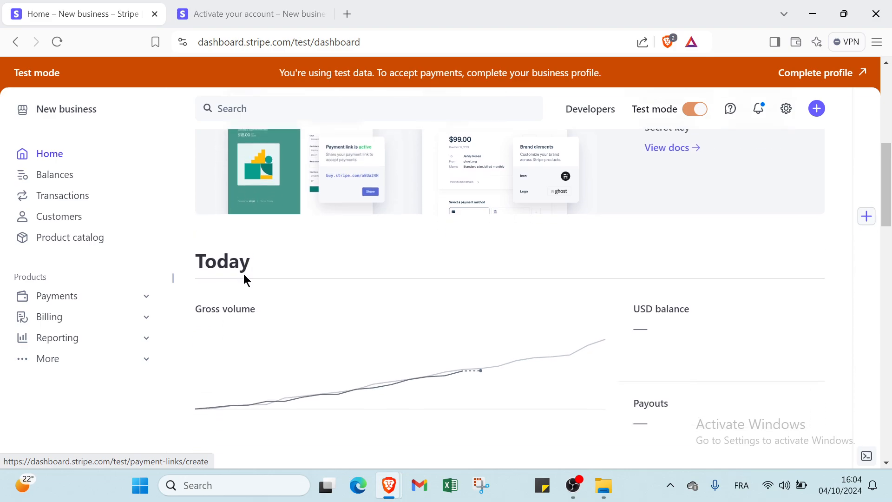
scroll(down, 3)
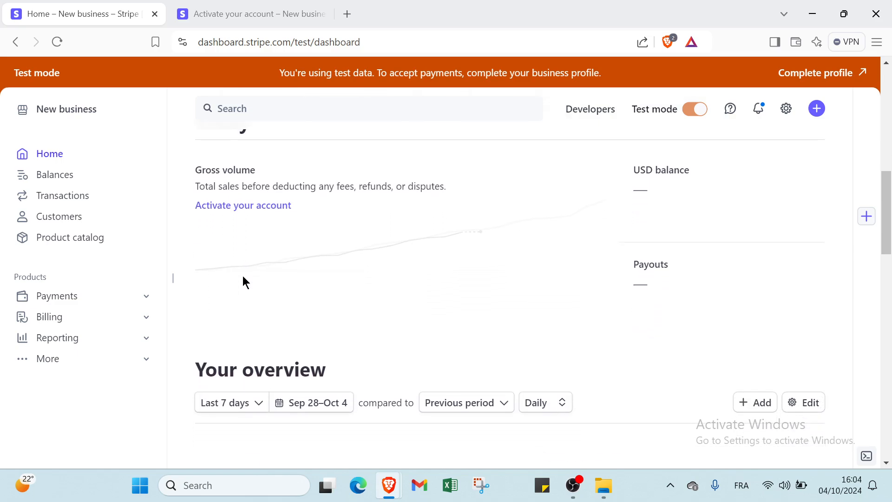
scroll(down, 3)
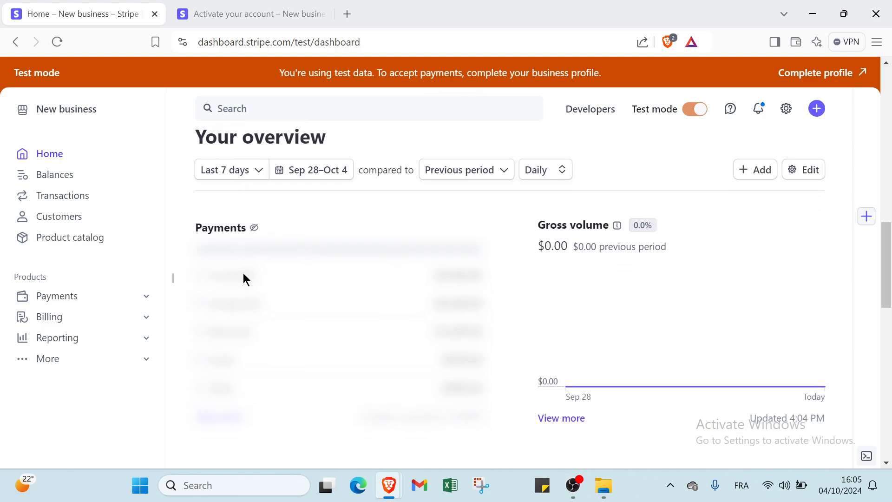
scroll(down, 3)
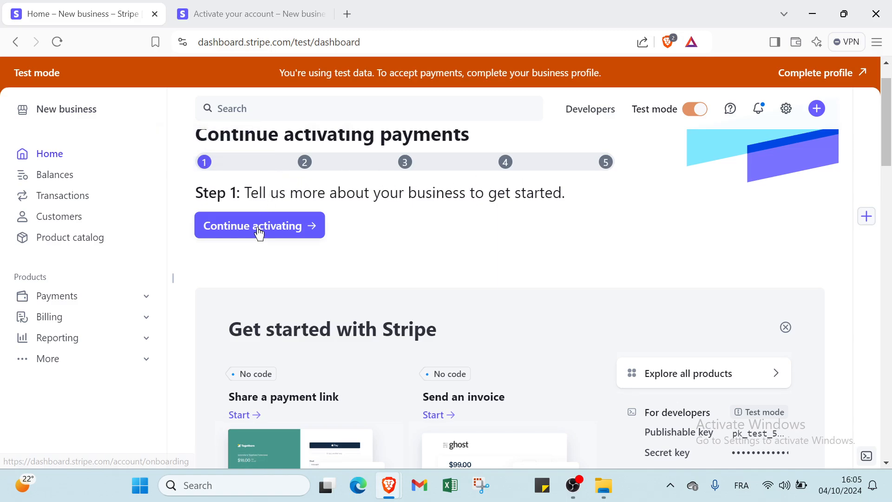
mouse_move(284, 144)
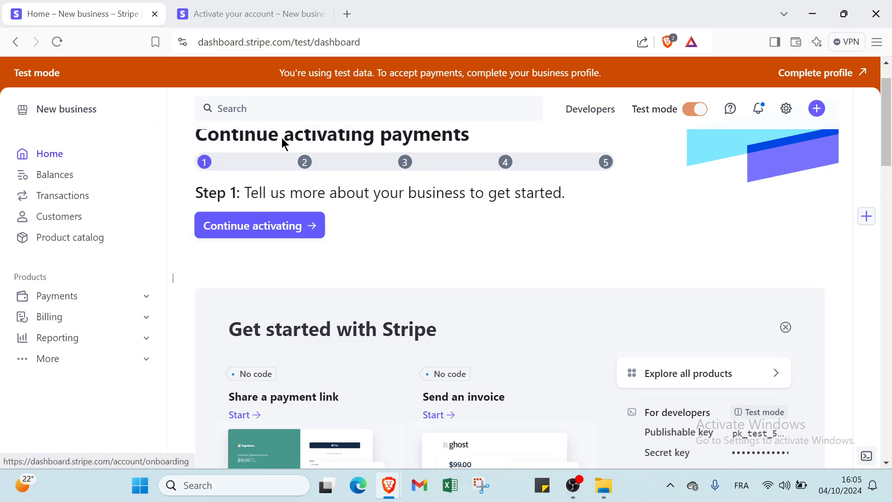
Resume Activate Payments to reach the 'Let's start with some basics' page.
click(259, 225)
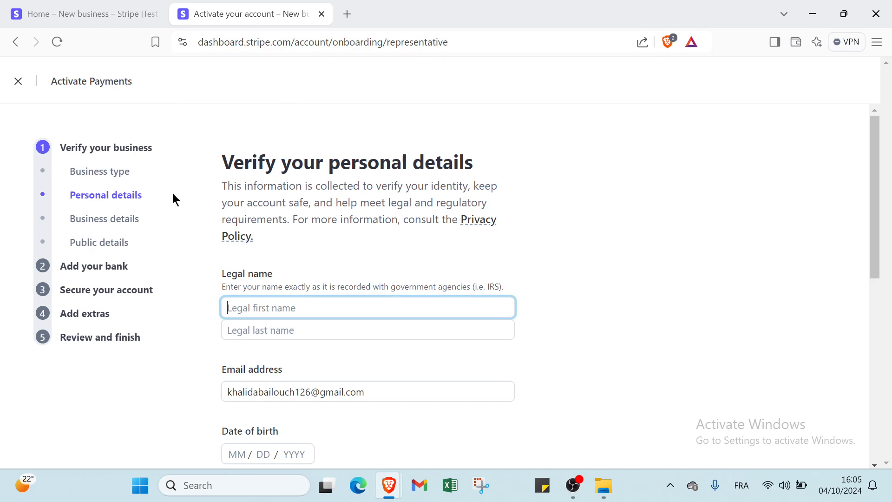
mouse_move(30, 232)
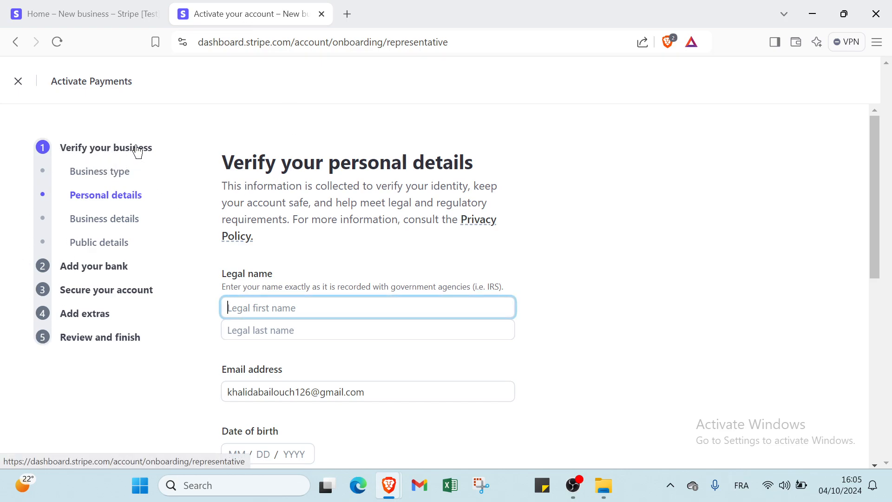
click(99, 171)
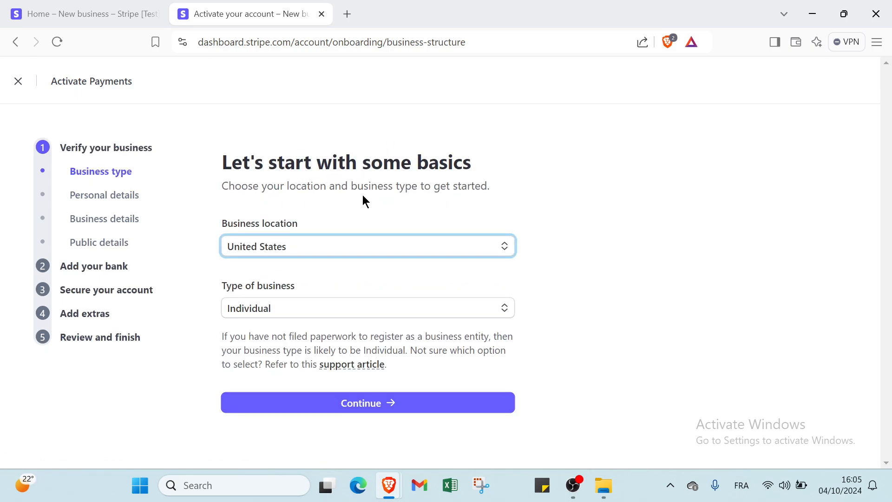
Keep United States as location and Individual as business type, and continue.
click(367, 246)
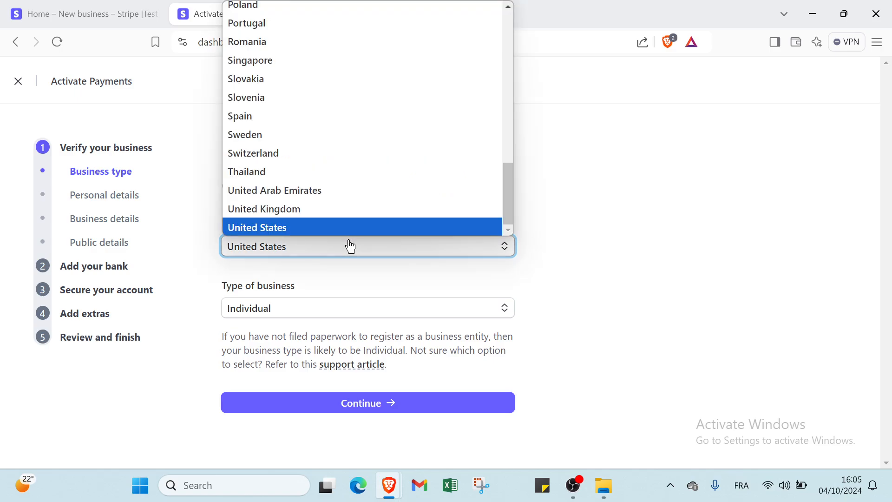
click(367, 307)
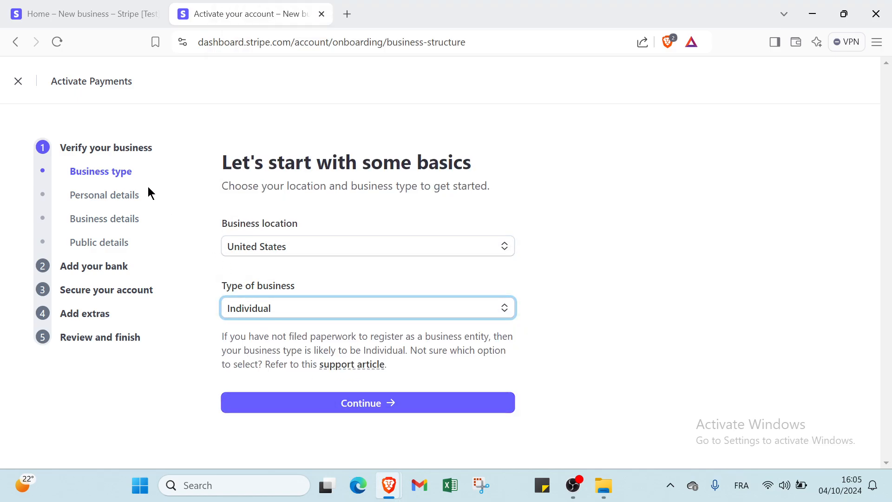
click(368, 402)
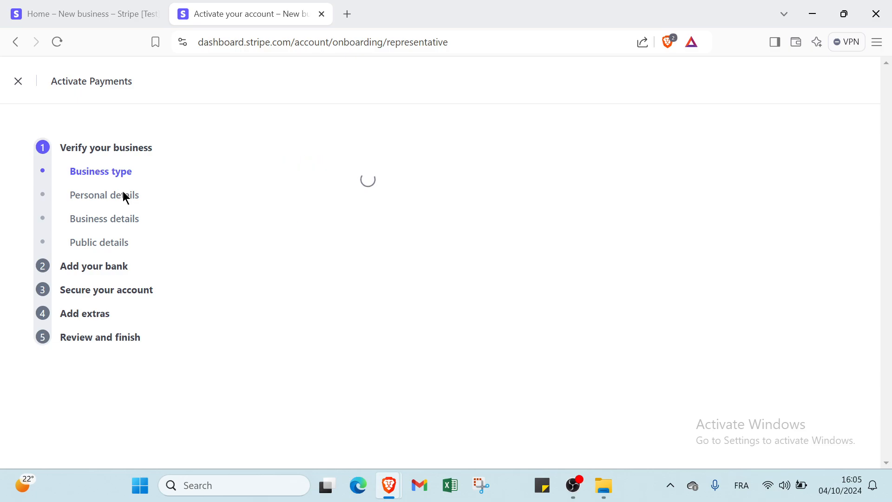
Browse the blank personal details address fields, then skip ahead to Business details.
click(104, 195)
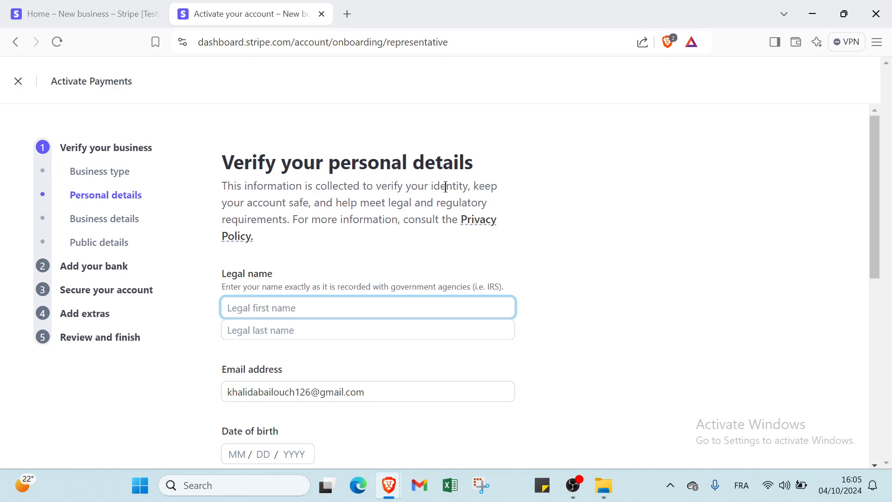
mouse_move(336, 203)
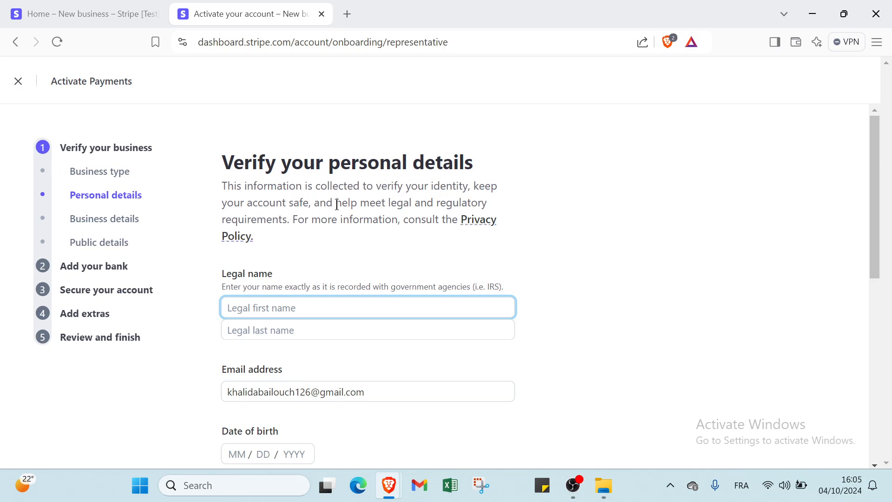
mouse_move(262, 225)
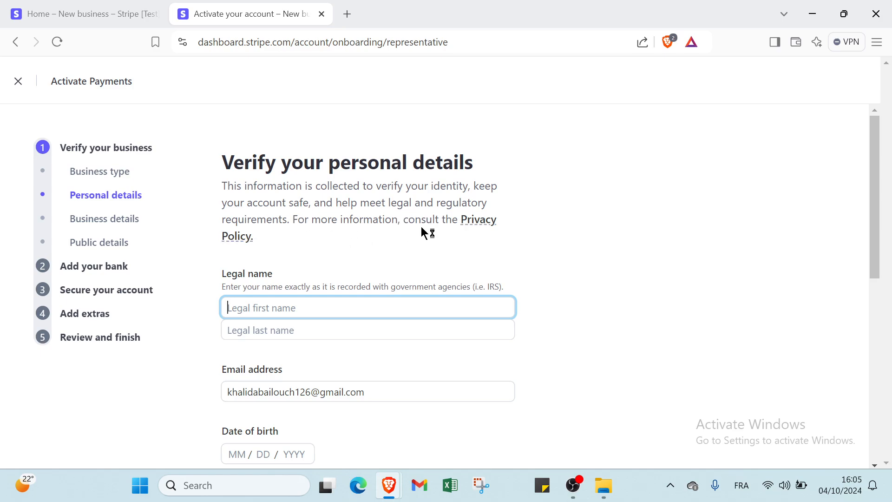
mouse_move(233, 302)
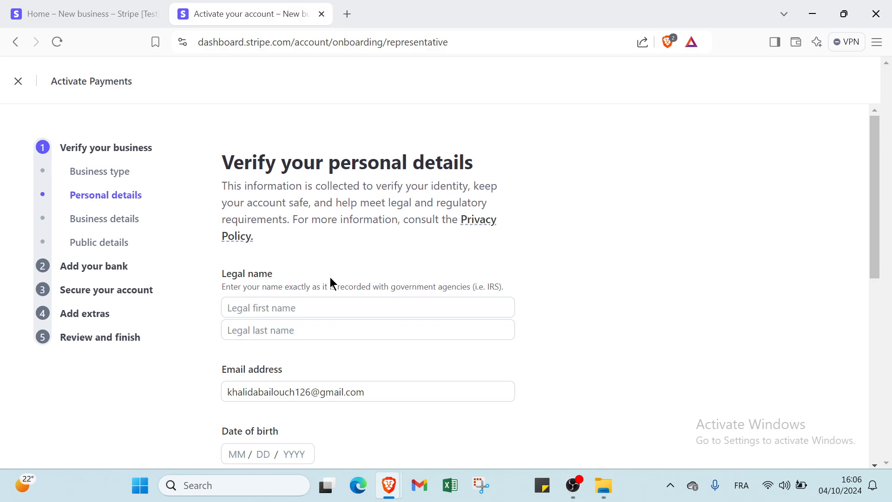
mouse_move(376, 300)
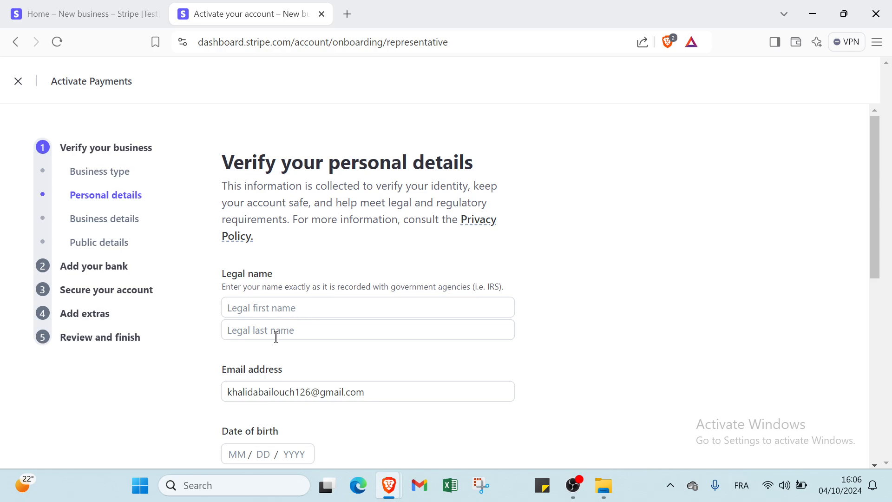
scroll(down, 3)
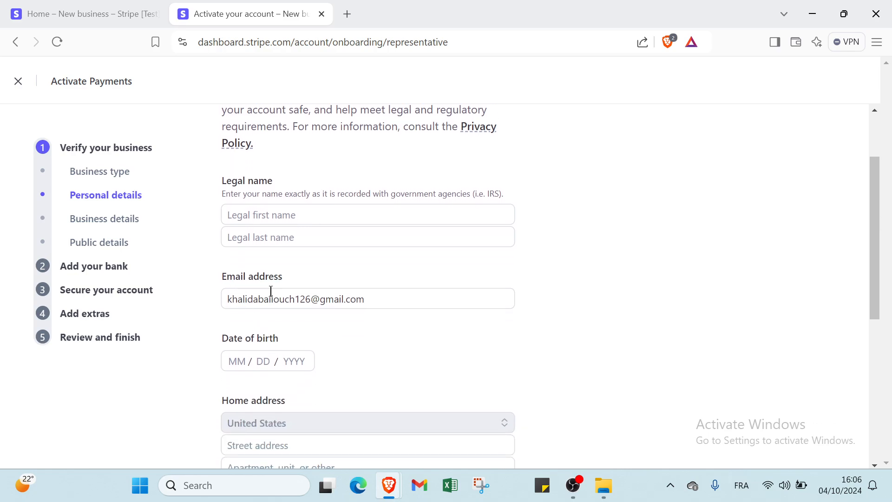
scroll(down, 3)
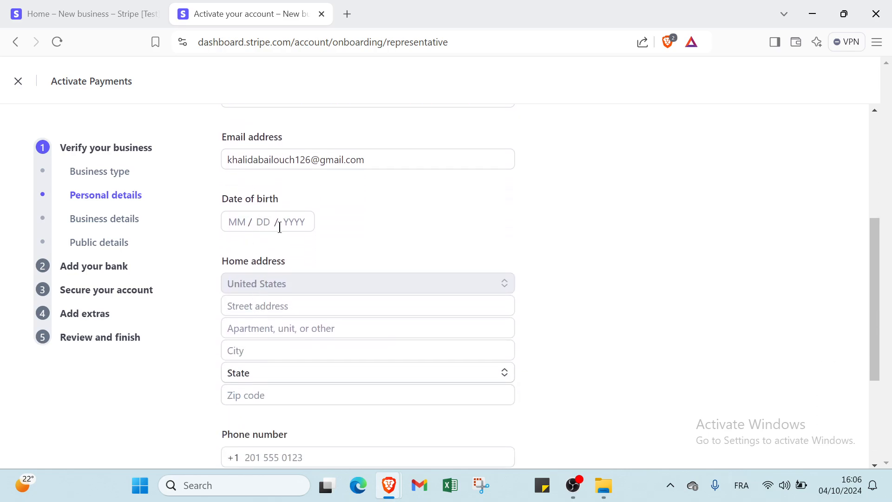
scroll(down, 3)
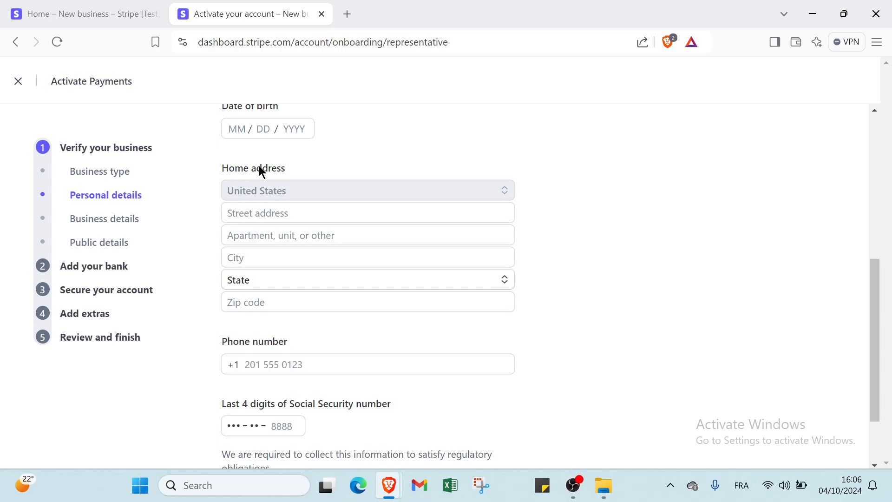
mouse_move(264, 197)
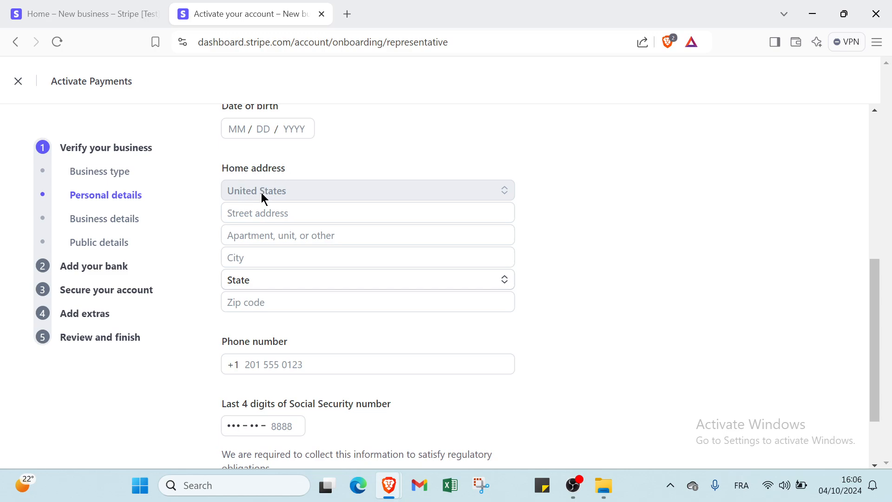
click(368, 213)
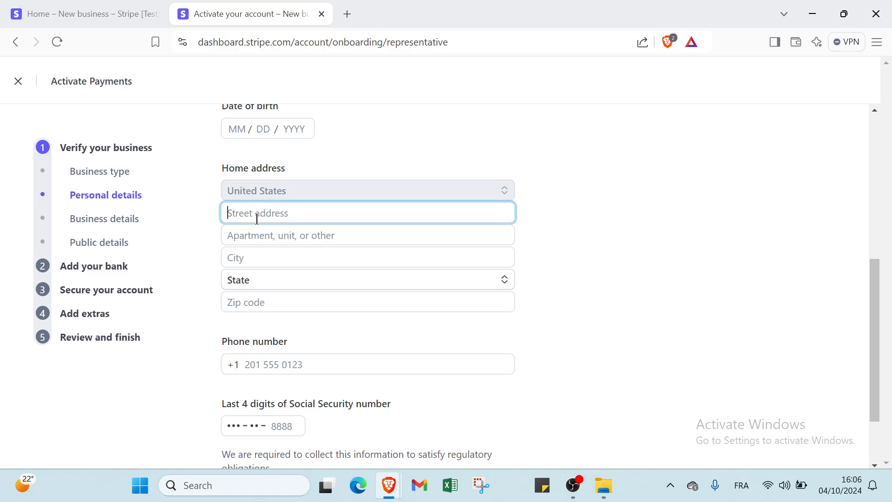
click(368, 257)
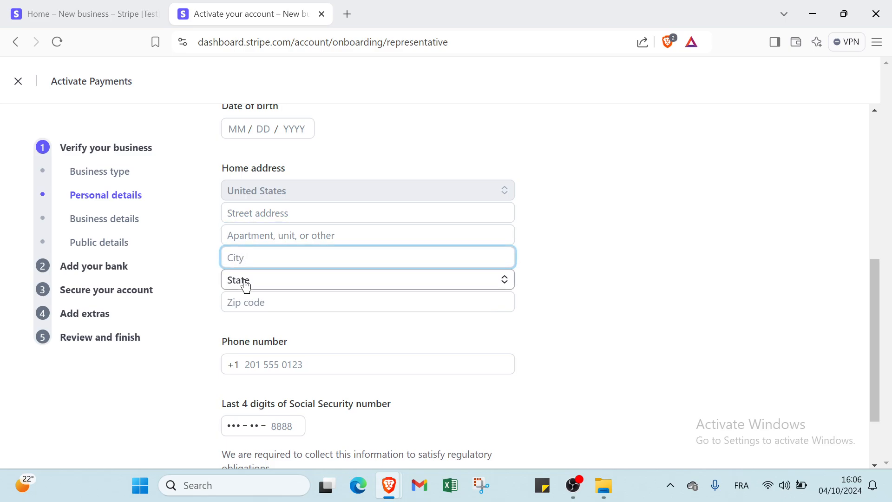
click(367, 280)
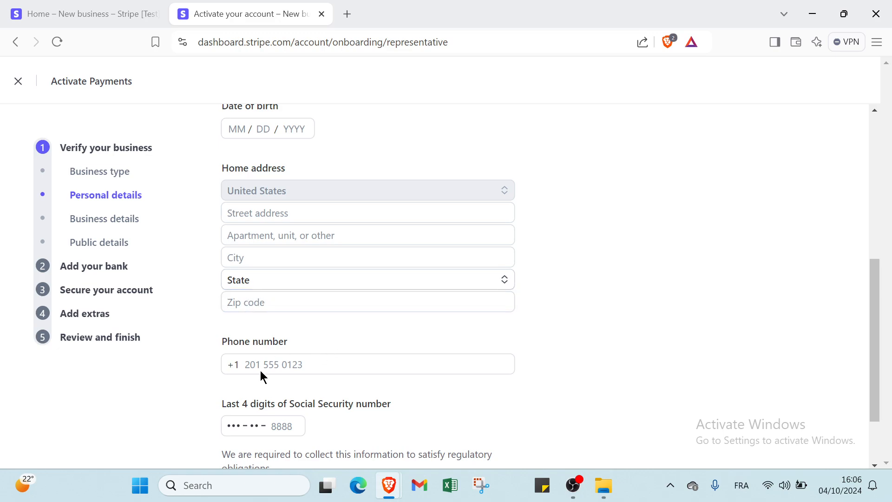
scroll(down, 3)
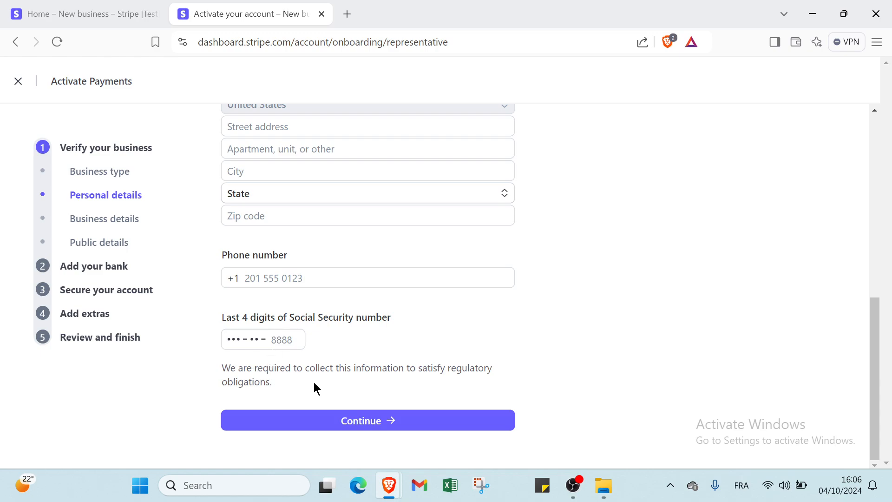
mouse_move(421, 382)
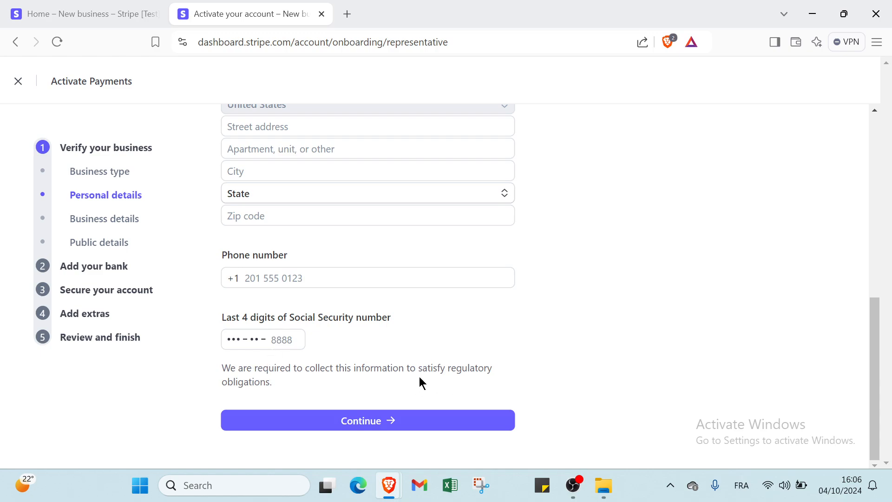
mouse_move(223, 378)
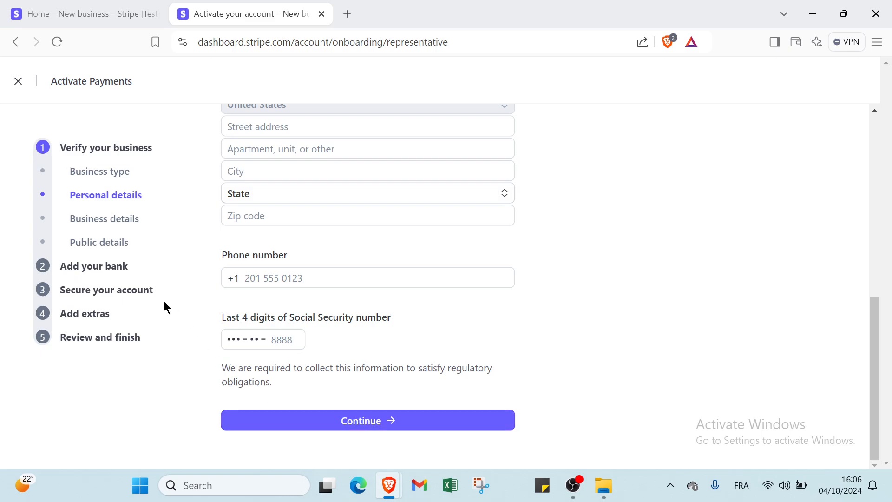
click(368, 421)
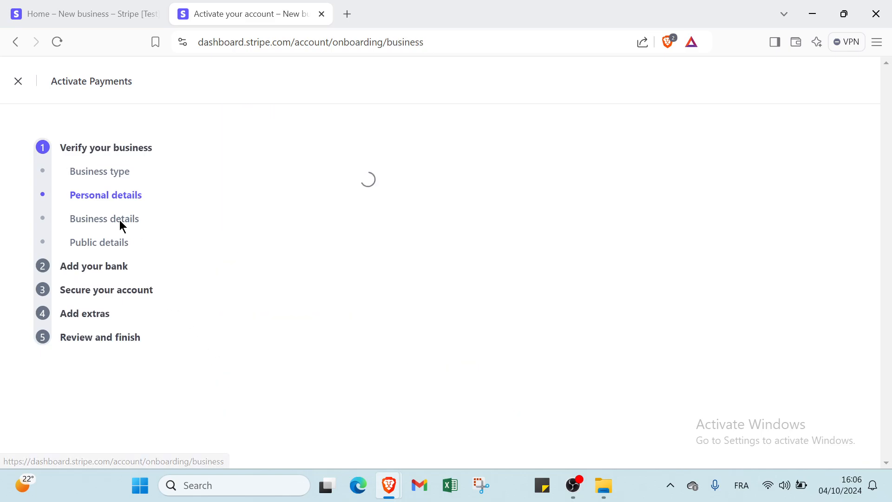
Continue past the 'Tell us about your business' questions without entries.
click(104, 218)
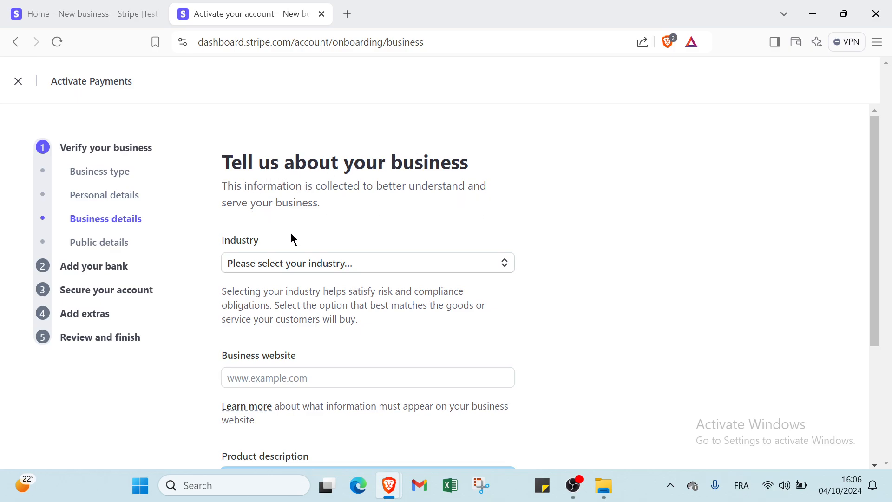
click(367, 263)
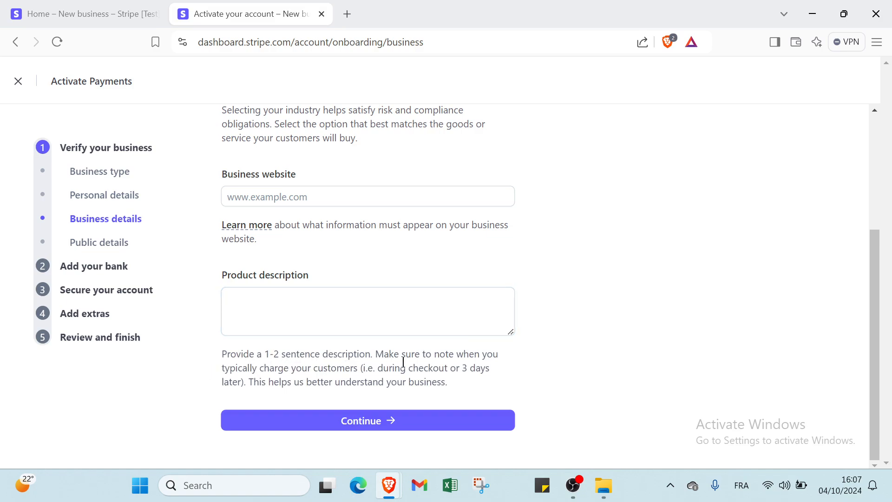
mouse_move(257, 380)
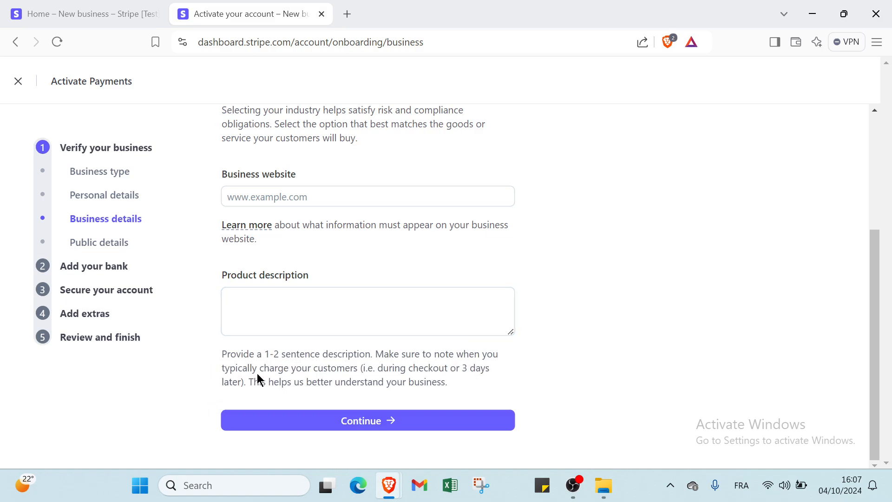
mouse_move(404, 415)
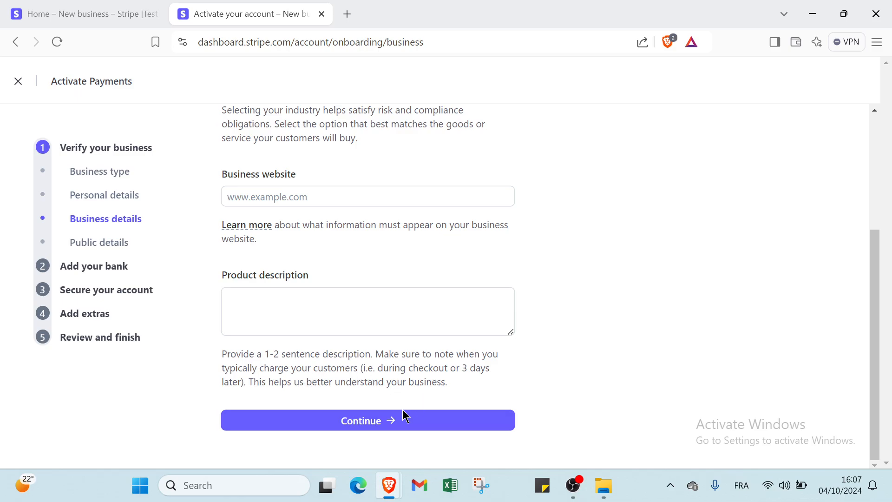
mouse_move(397, 404)
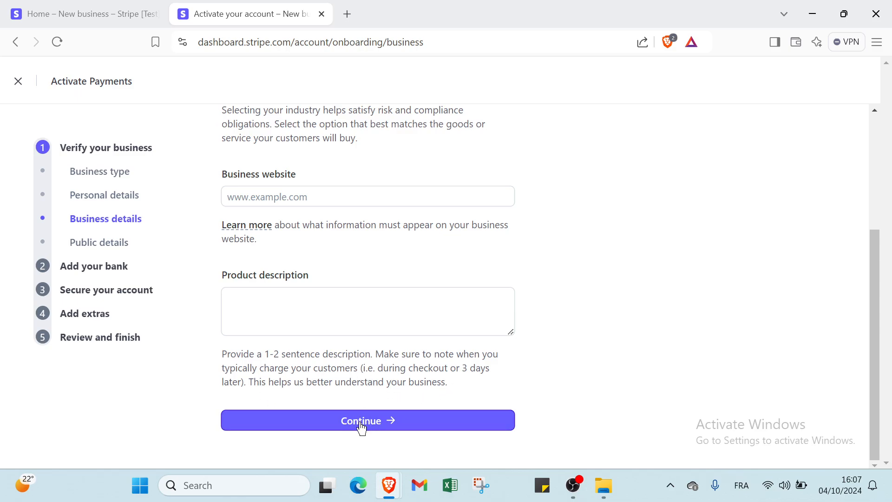
click(367, 420)
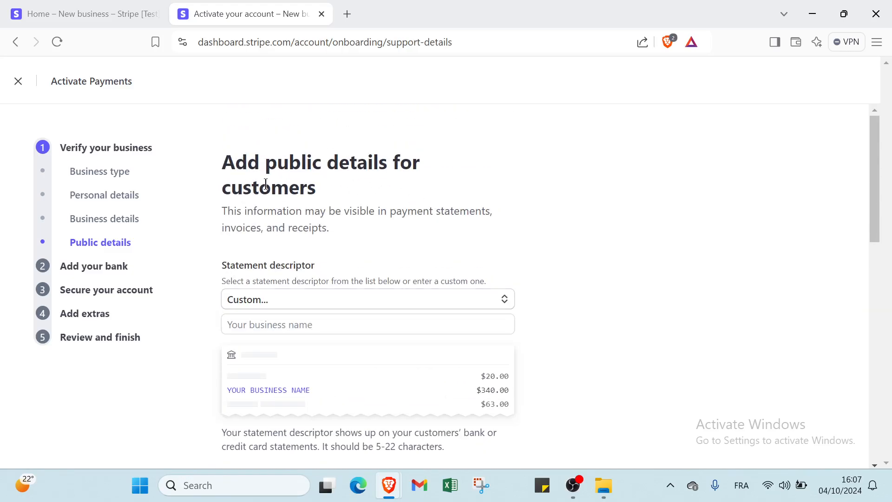
mouse_move(390, 216)
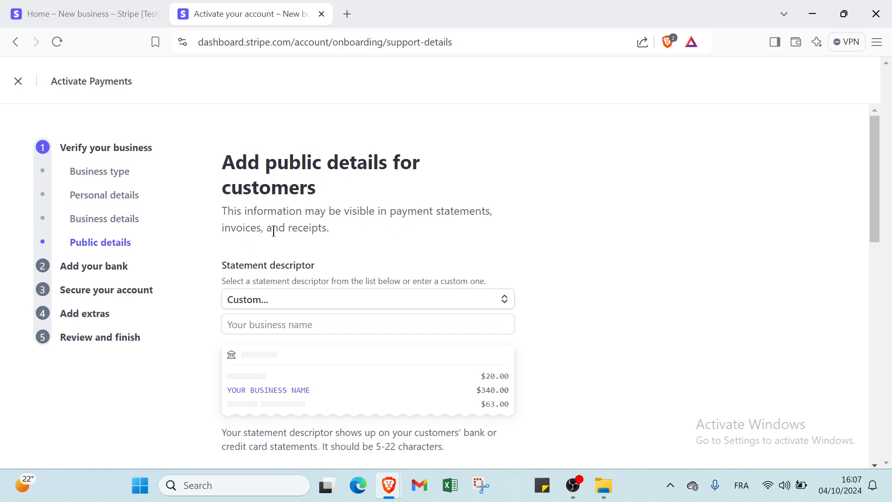
mouse_move(296, 280)
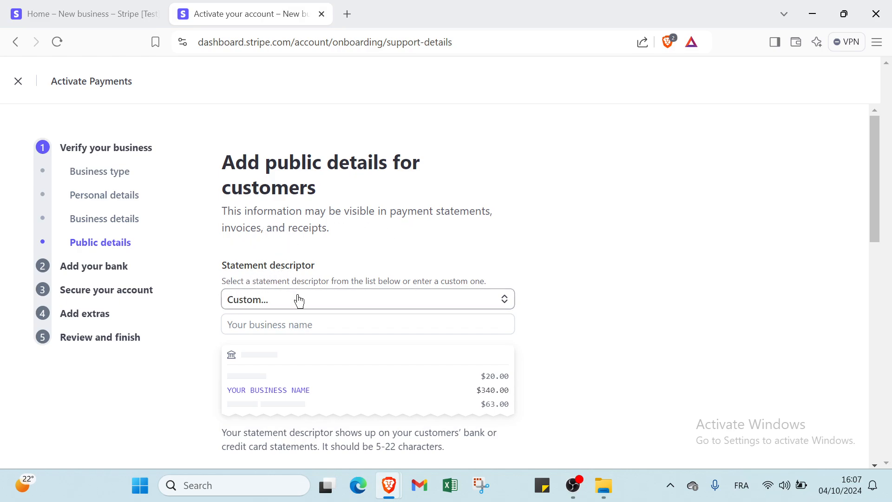
scroll(down, 3)
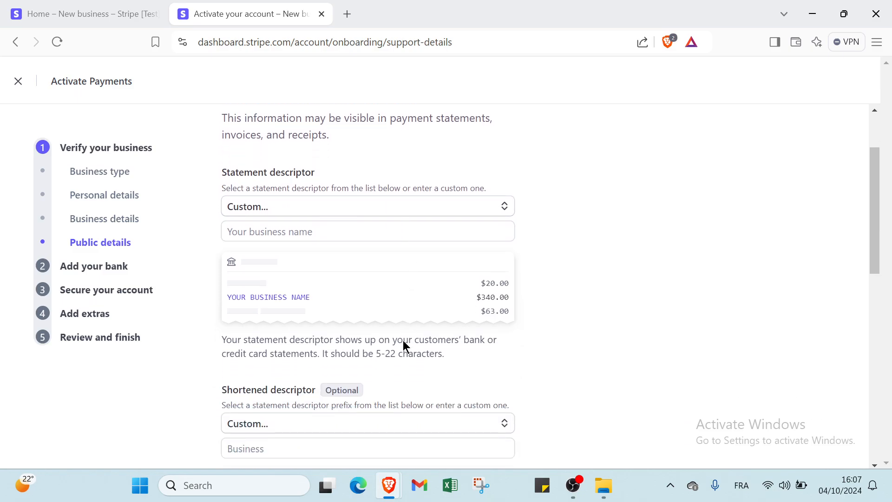
scroll(down, 3)
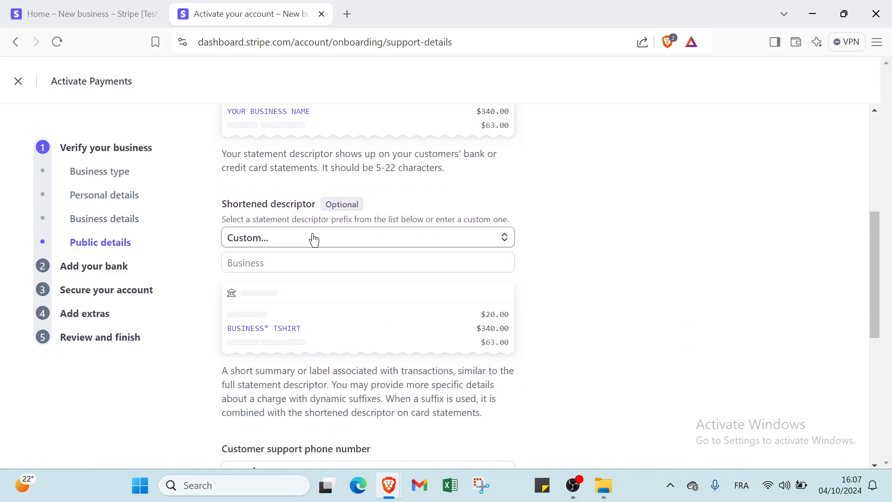
mouse_move(292, 241)
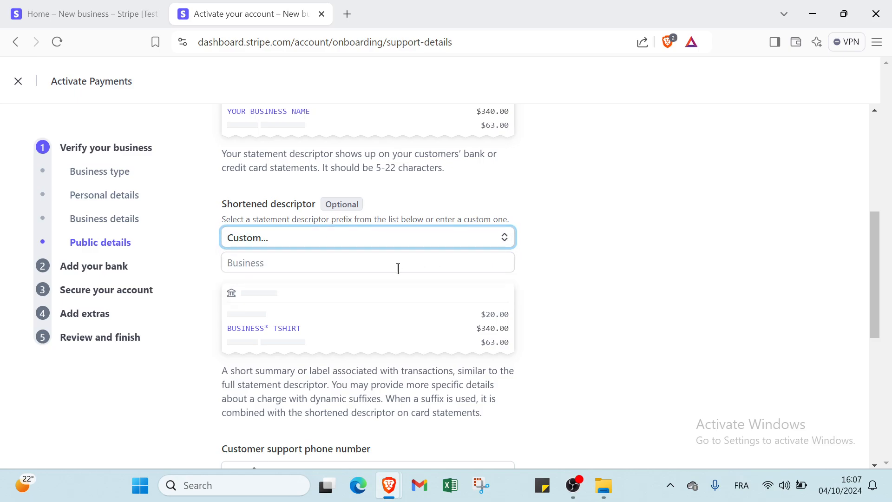
scroll(down, 3)
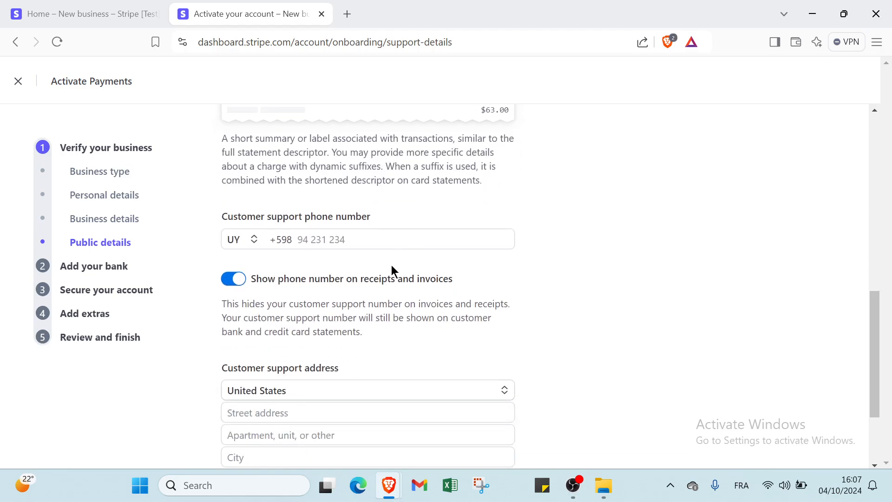
scroll(down, 3)
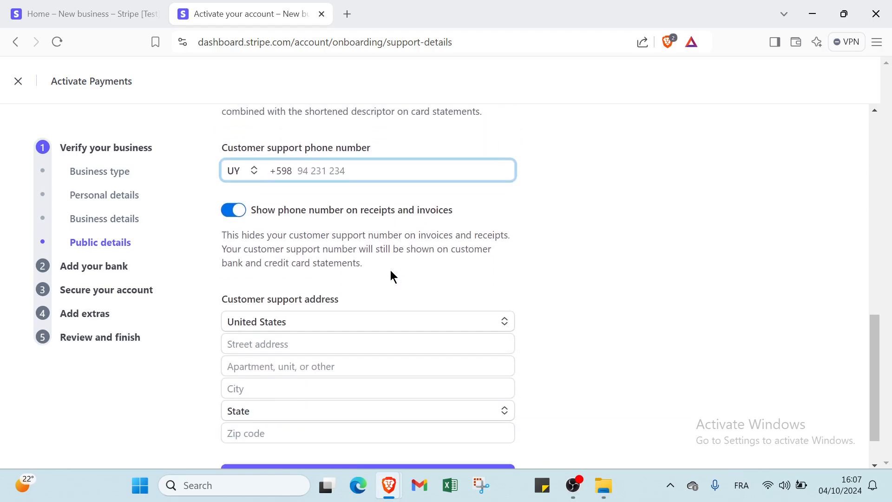
scroll(down, 3)
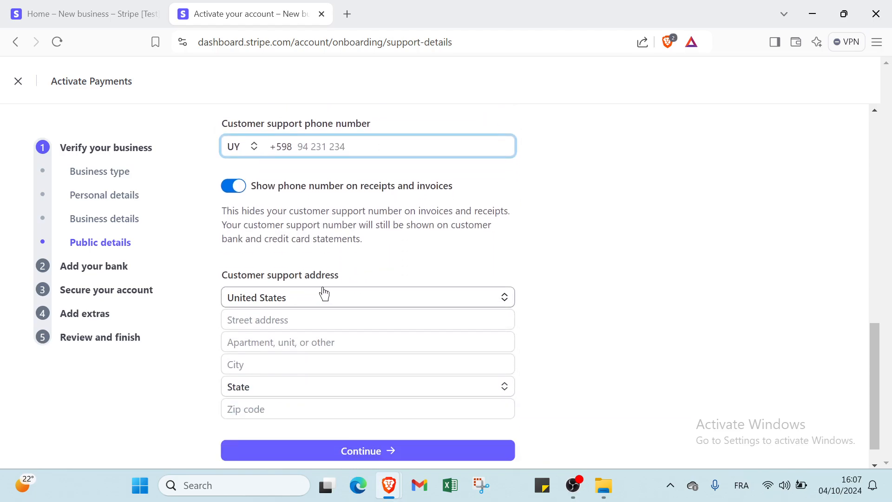
click(367, 297)
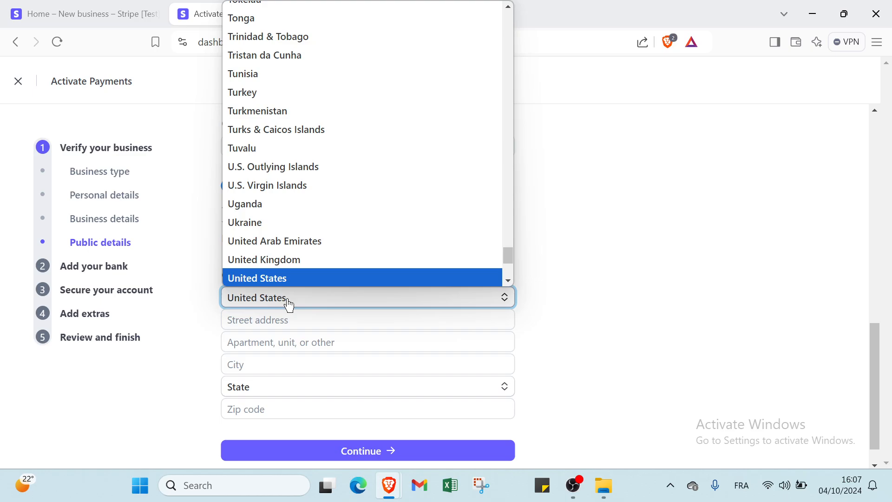
click(257, 278)
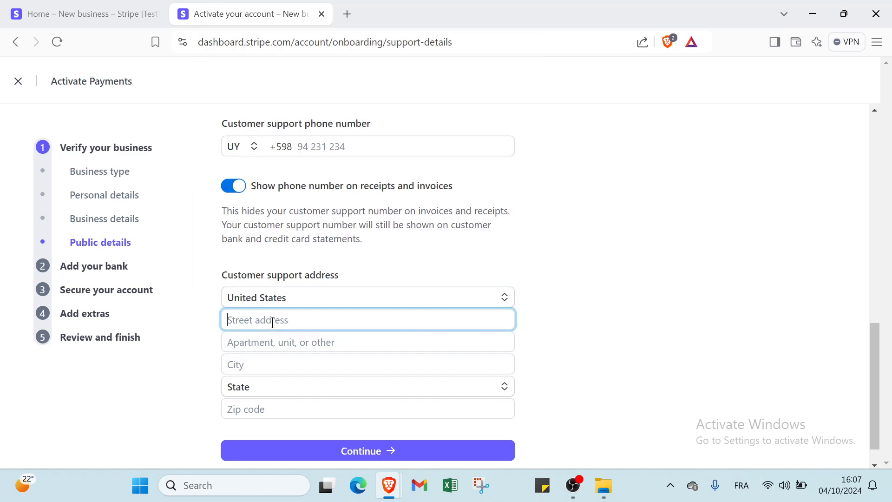
click(367, 386)
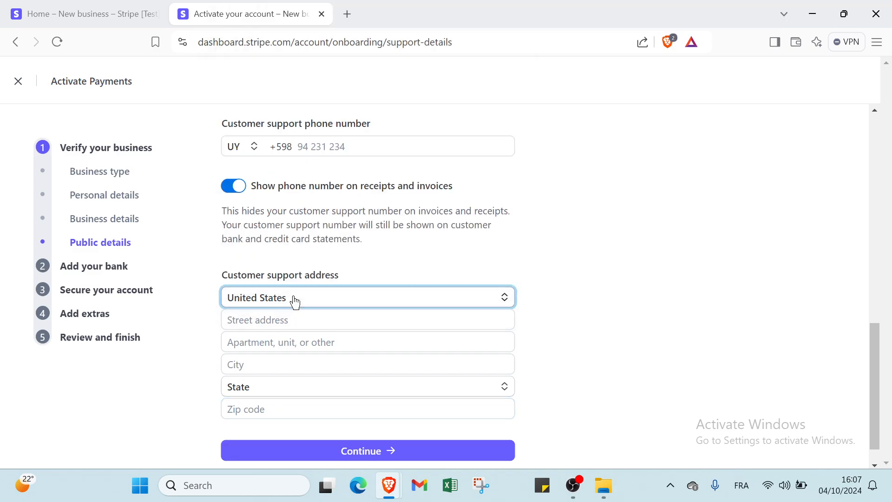
Go to the Add your bank step and focus the bank search field.
click(367, 451)
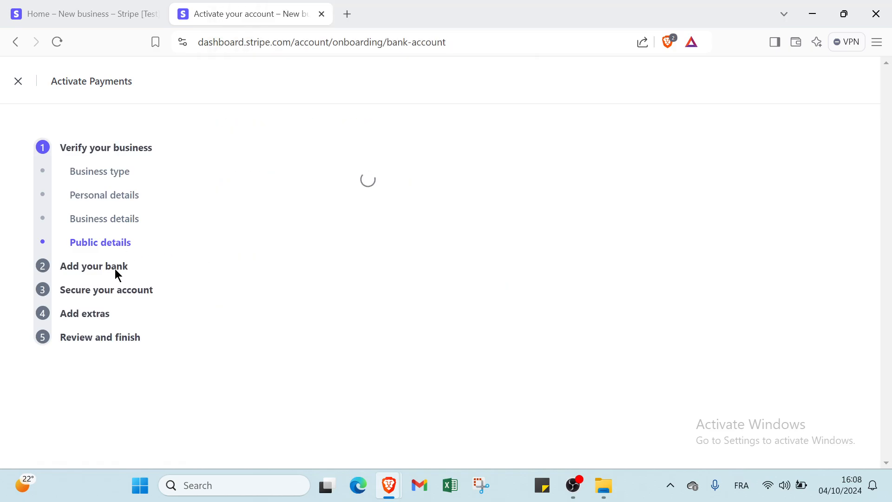
click(94, 266)
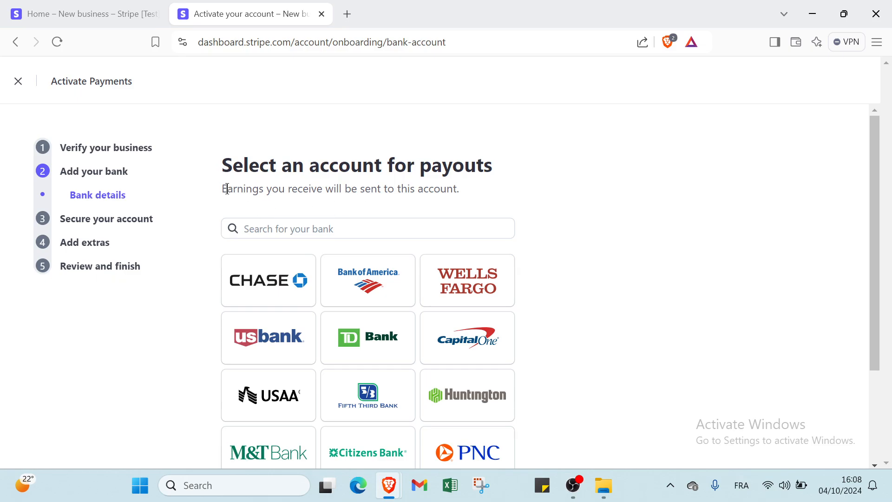
mouse_move(393, 193)
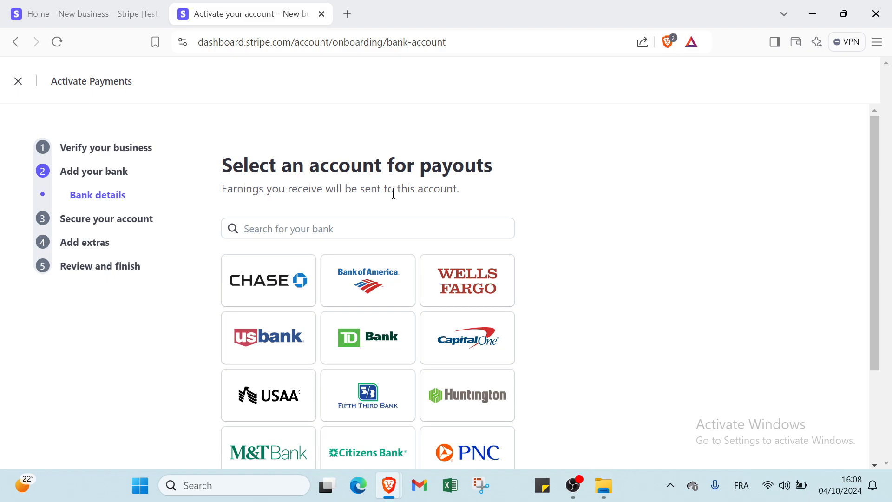
click(368, 228)
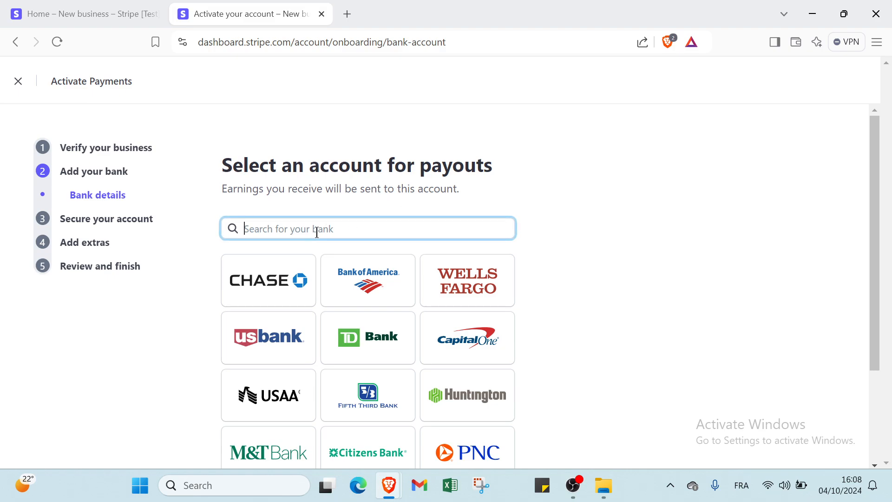
mouse_move(175, 210)
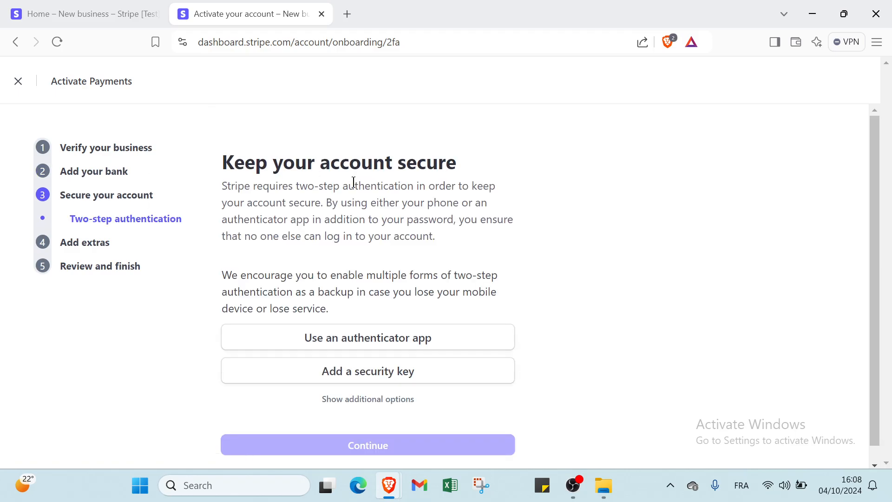
mouse_move(343, 355)
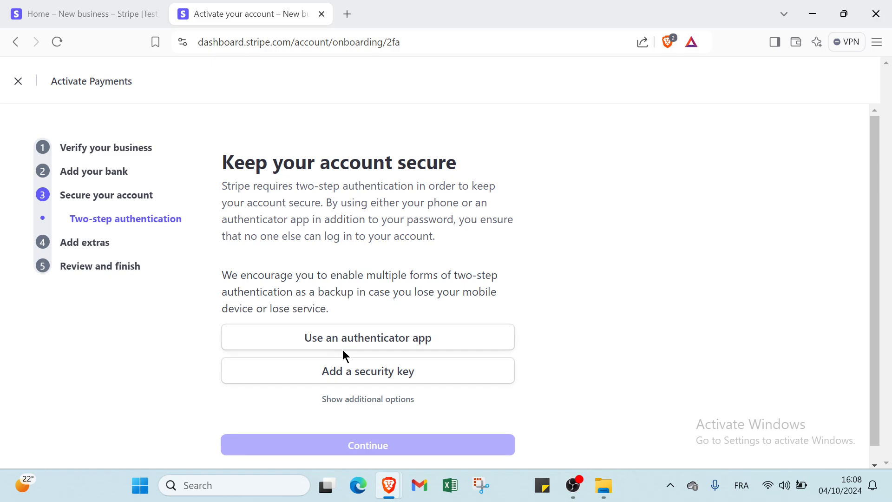
mouse_move(339, 353)
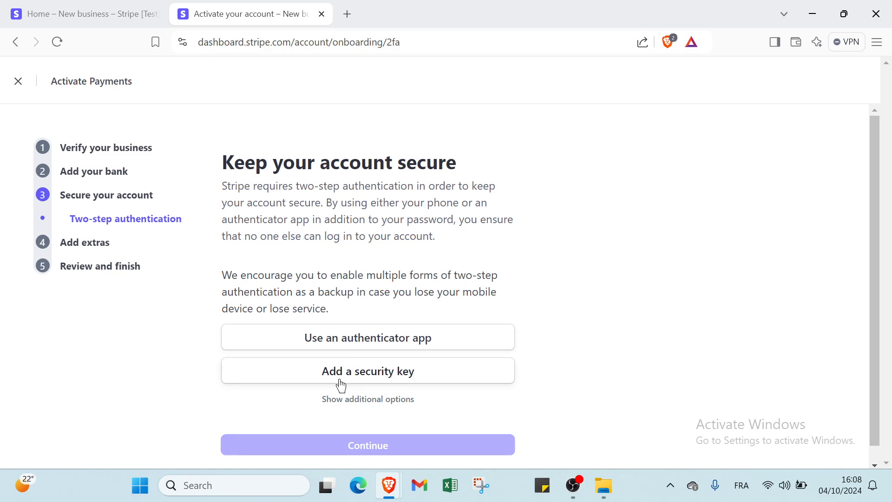
mouse_move(96, 245)
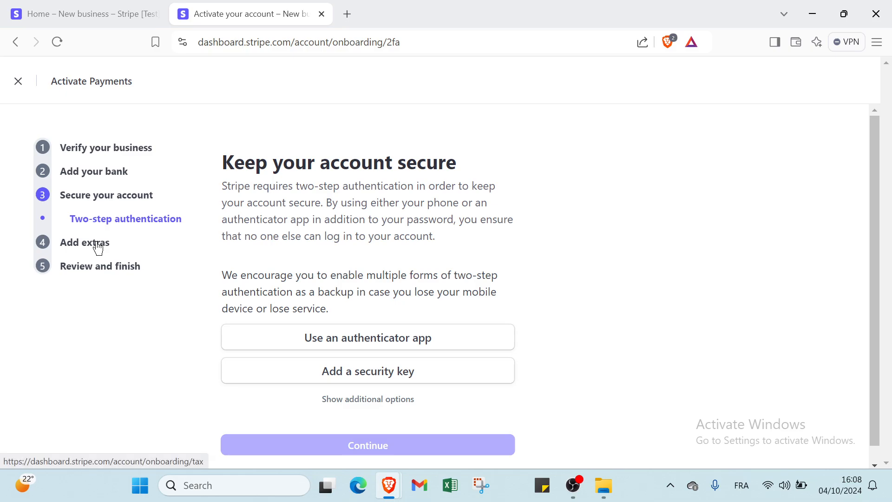
Review the Tax calculation extra's prefilled category, then go to Climate contributions.
click(368, 445)
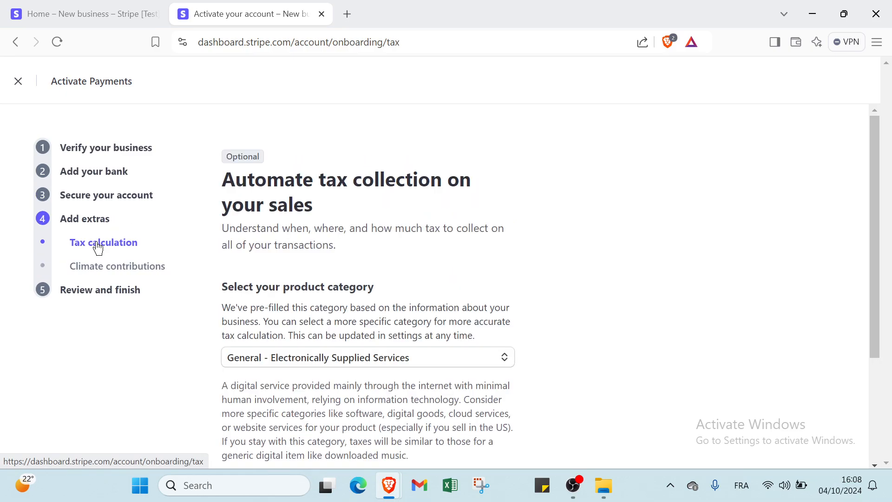
mouse_move(96, 252)
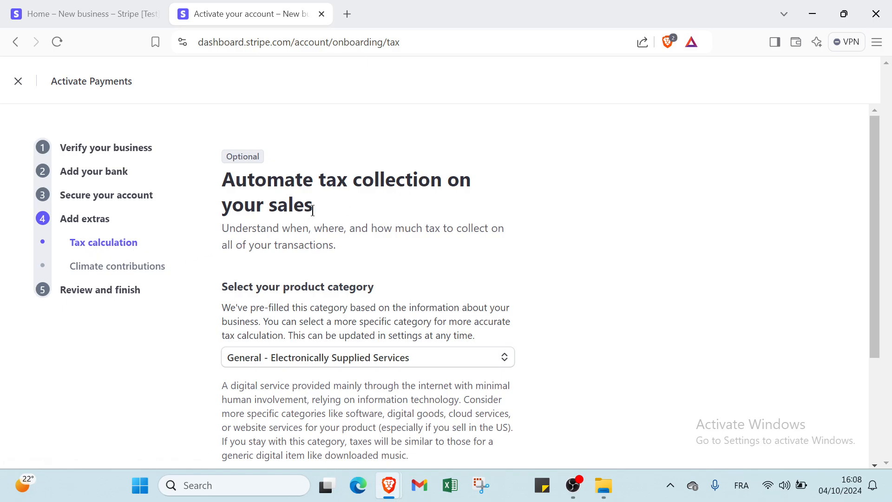
scroll(down, 3)
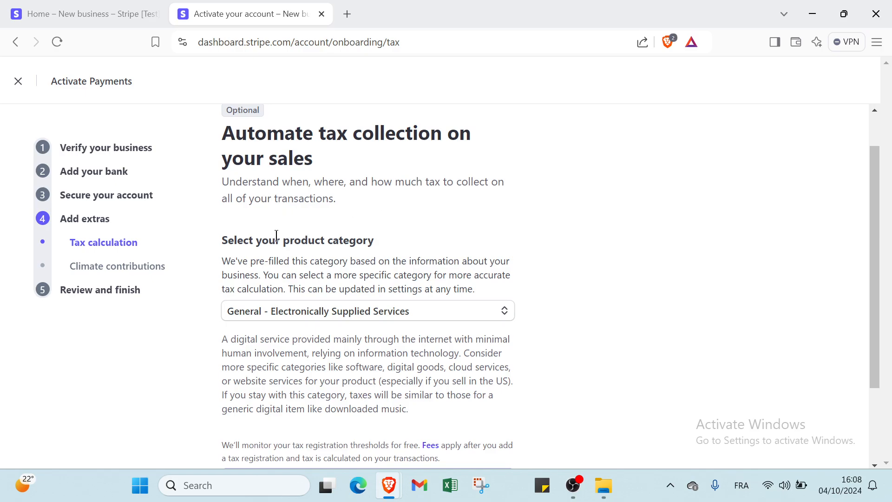
mouse_move(243, 235)
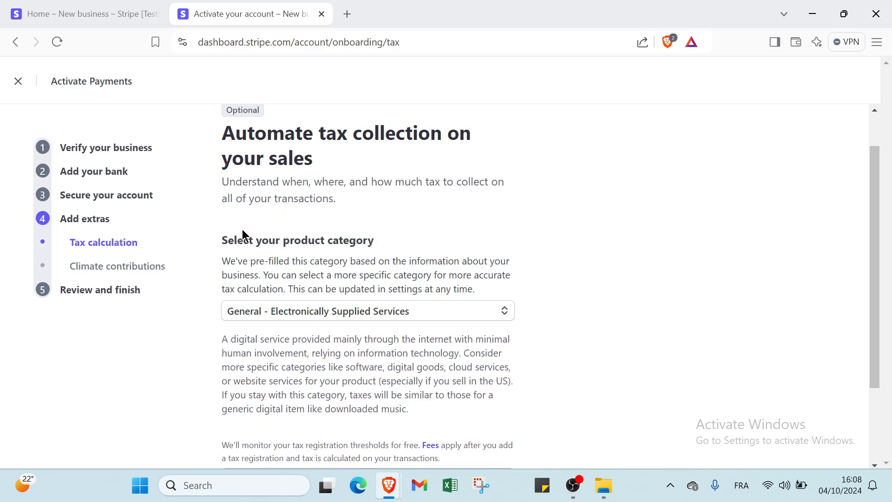
scroll(down, 3)
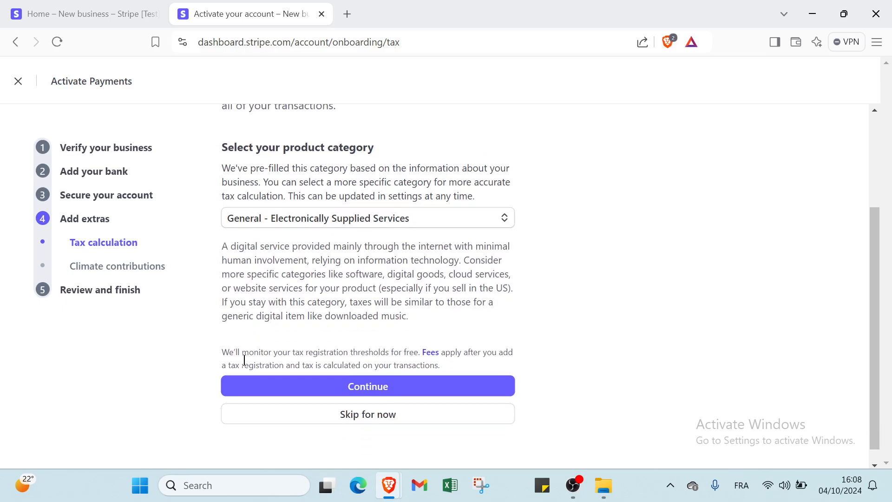
click(367, 385)
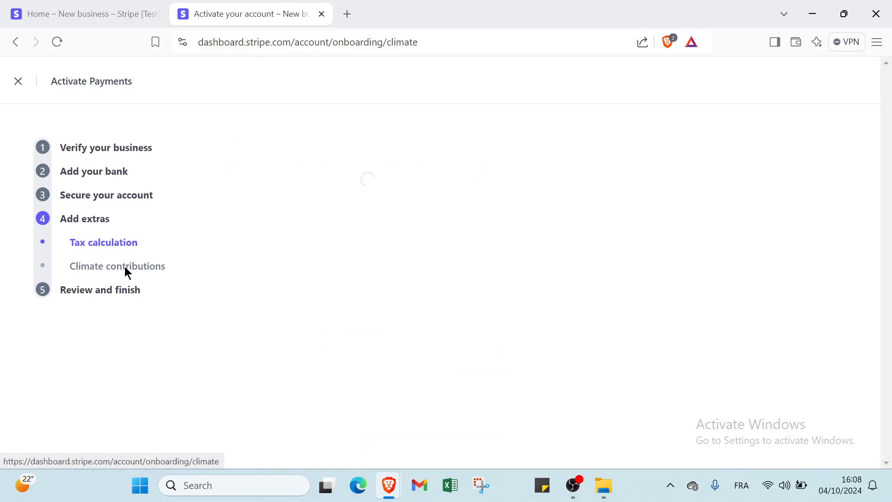
Settle the Climate contributions choice and continue to the Review and submit summary.
click(117, 266)
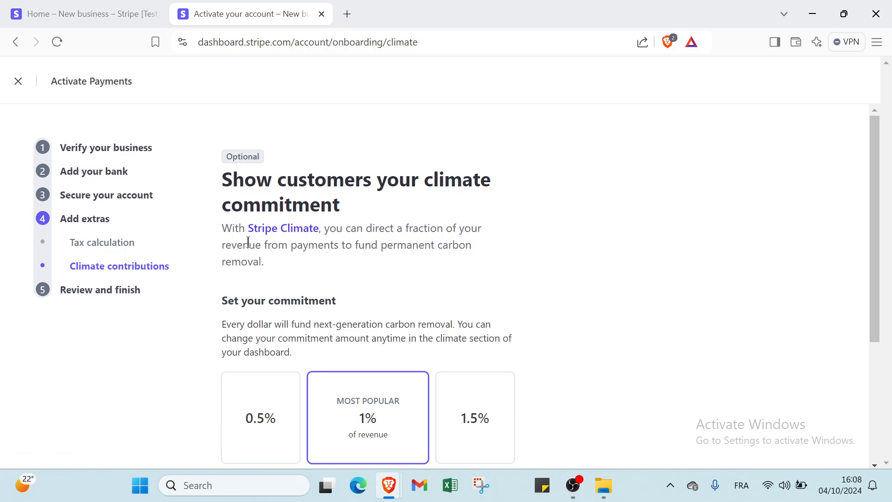
mouse_move(440, 239)
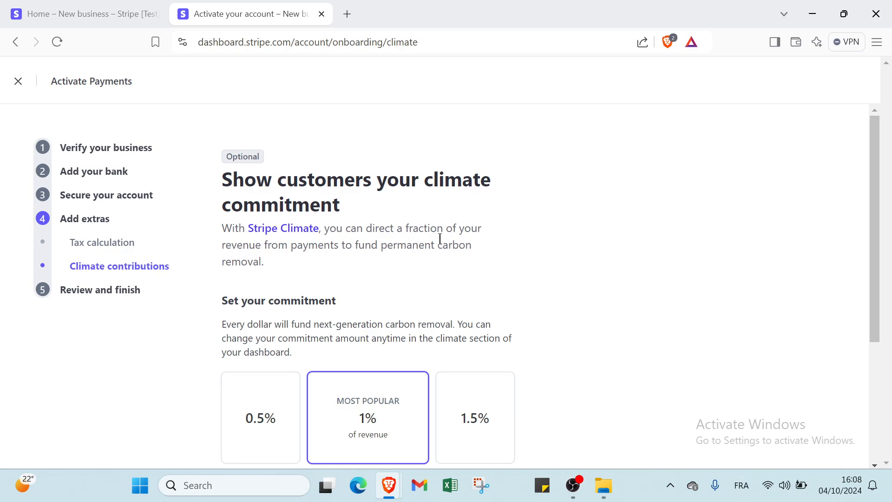
mouse_move(361, 247)
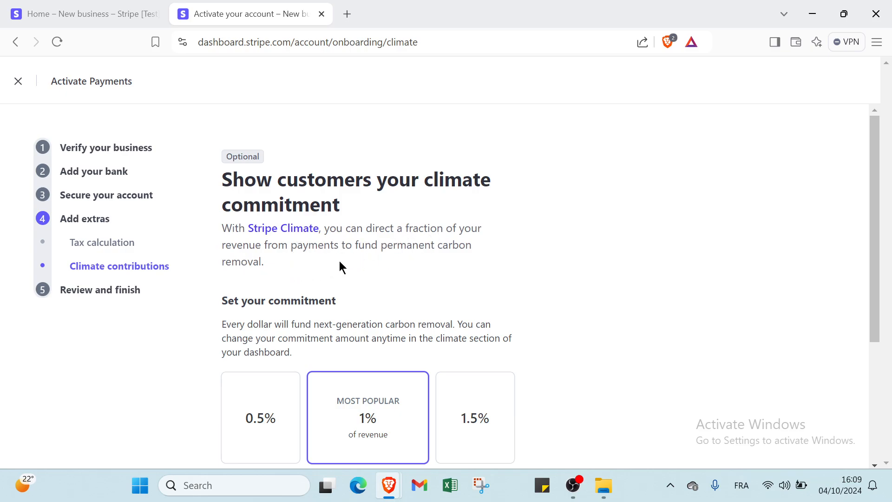
scroll(down, 3)
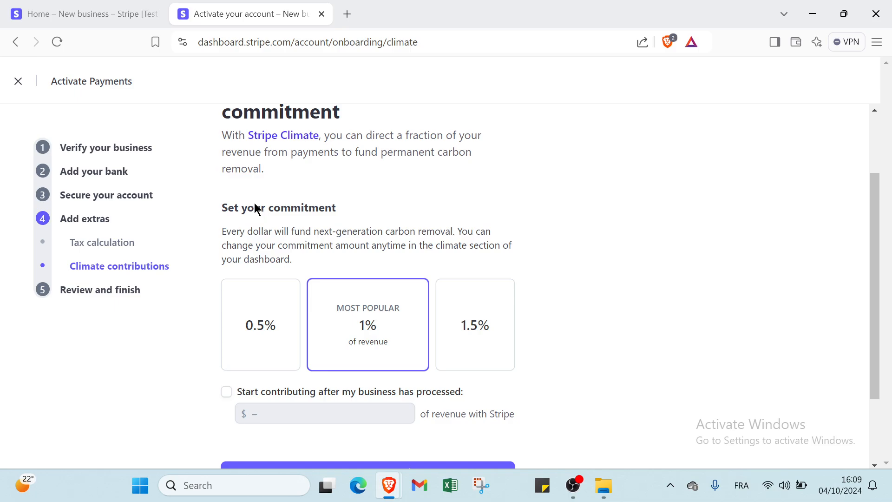
scroll(down, 3)
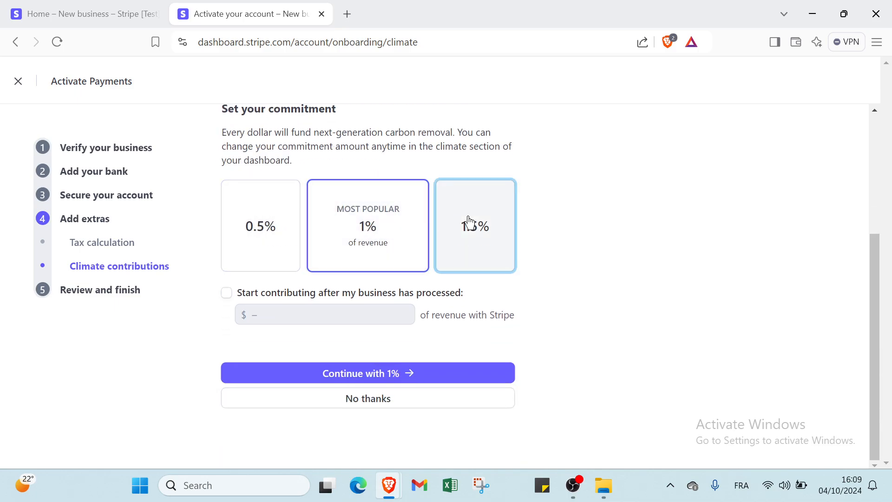
click(260, 225)
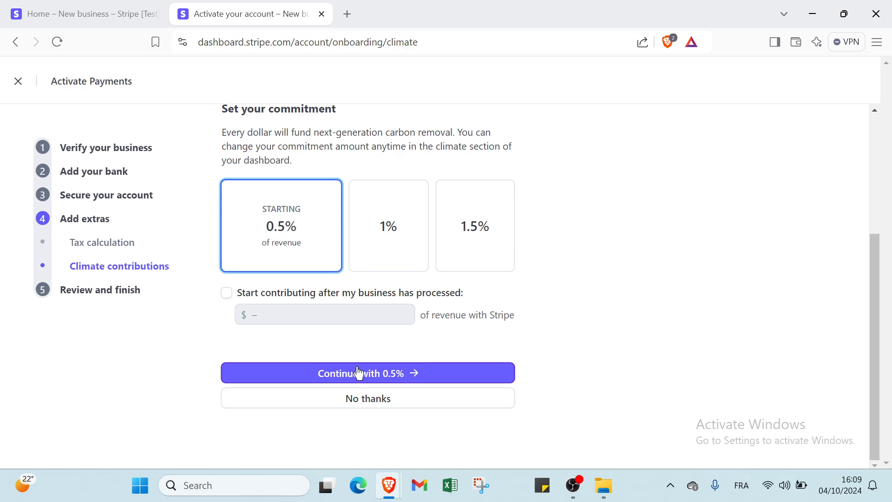
click(368, 373)
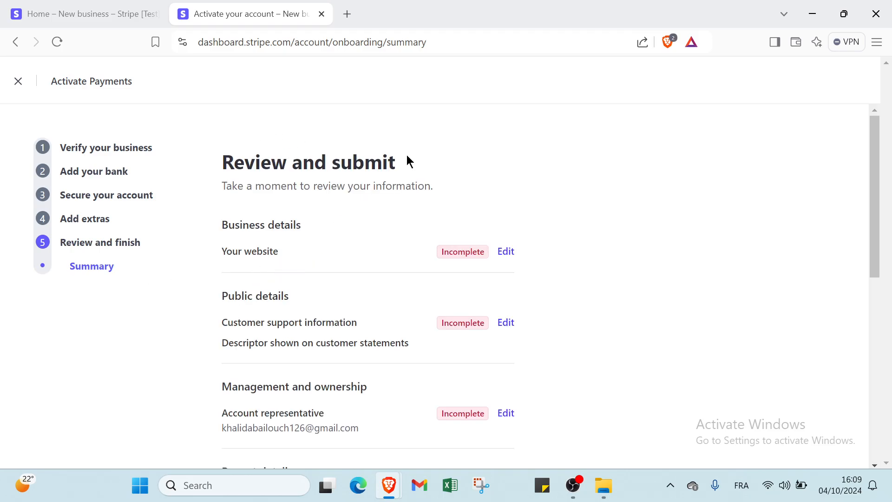
mouse_move(290, 211)
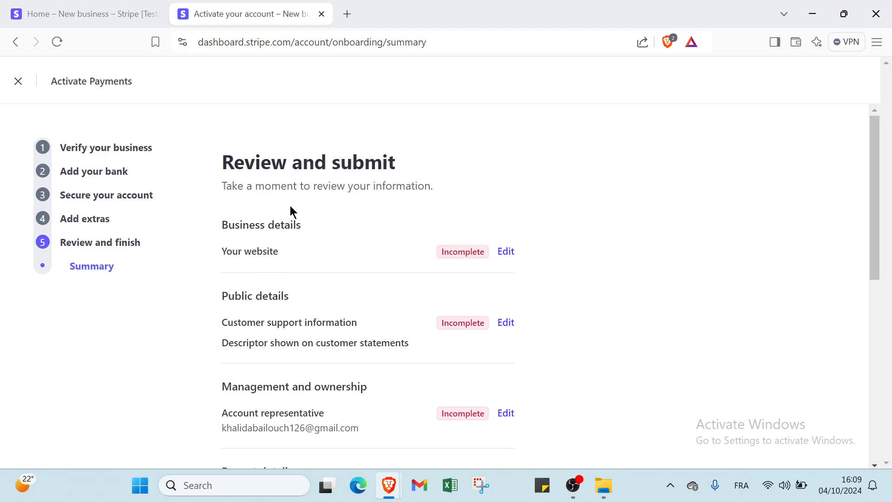
Review the incomplete sections, open Account representative for editing, then close the activation tab.
scroll(down, 3)
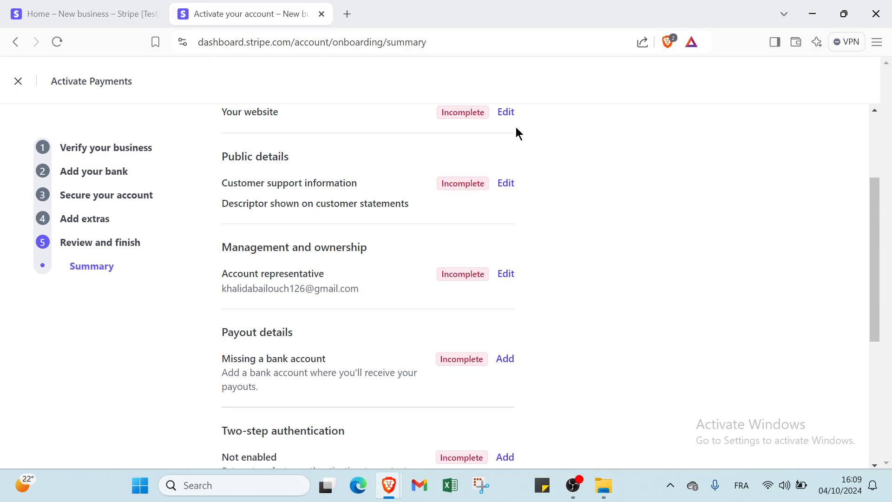
scroll(up, 3)
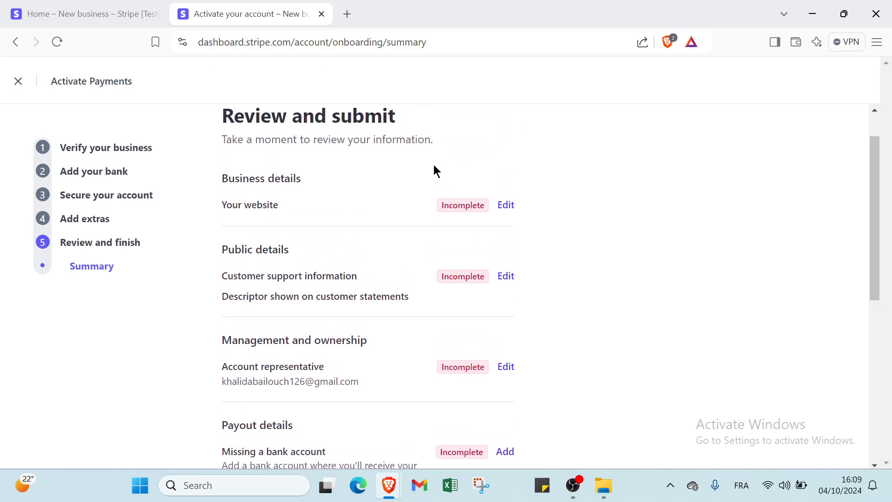
mouse_move(387, 201)
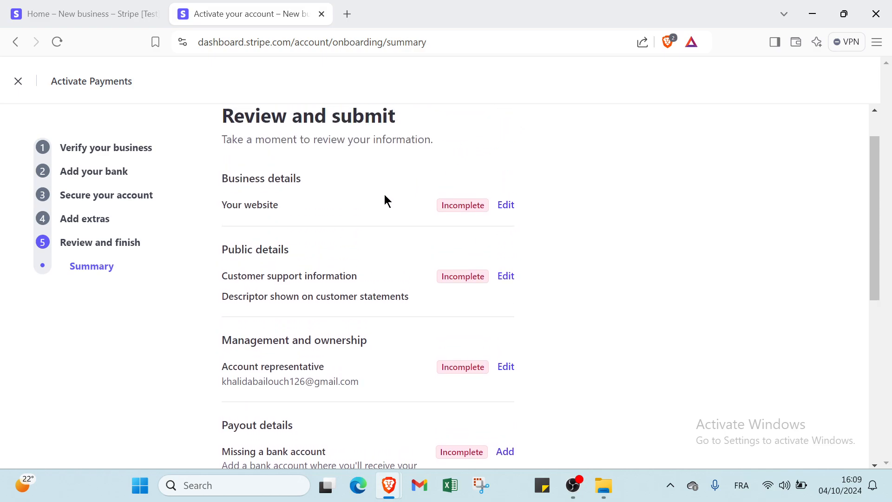
scroll(down, 3)
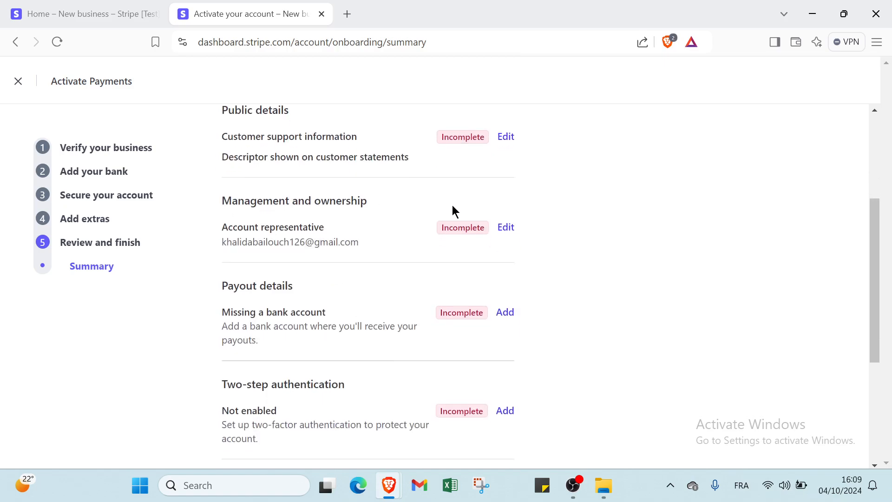
scroll(down, 3)
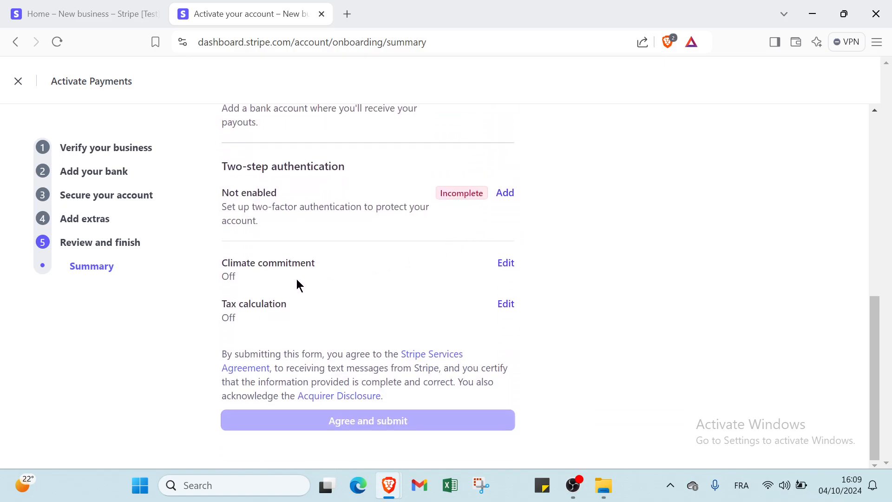
mouse_move(264, 309)
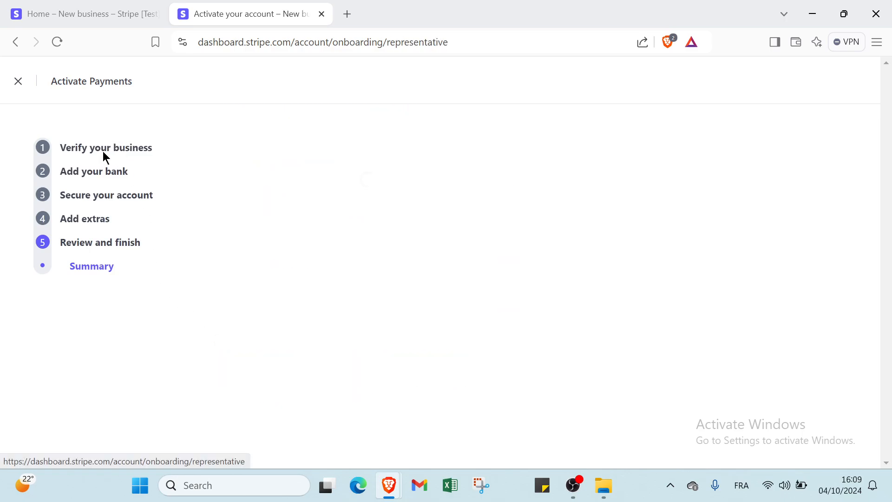
click(106, 147)
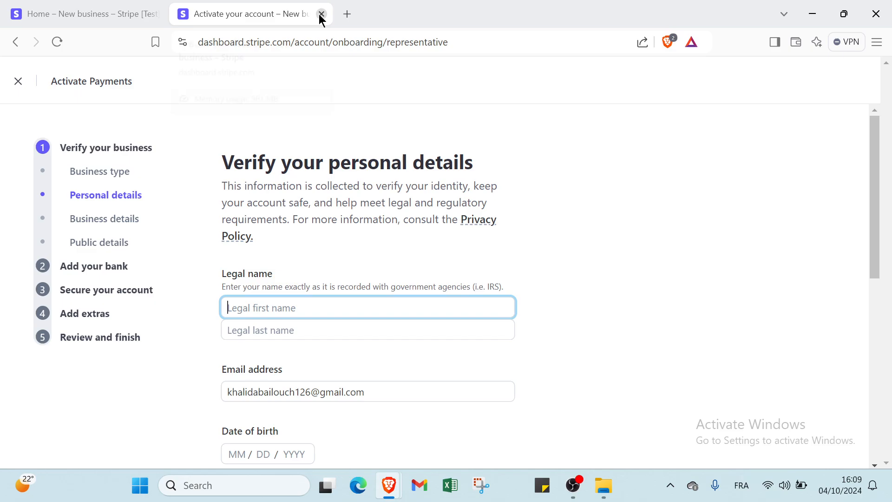
click(321, 14)
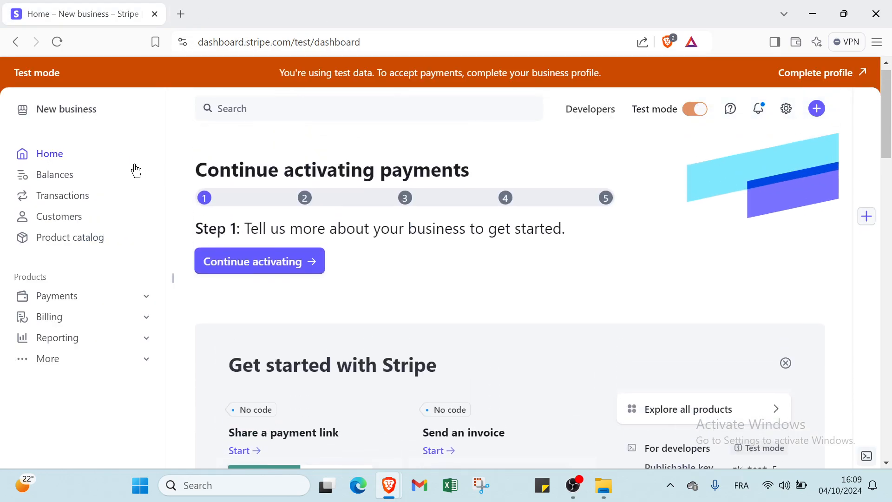
Preview Transactions payment creation and Customers adding, then view the empty Product catalog.
click(64, 195)
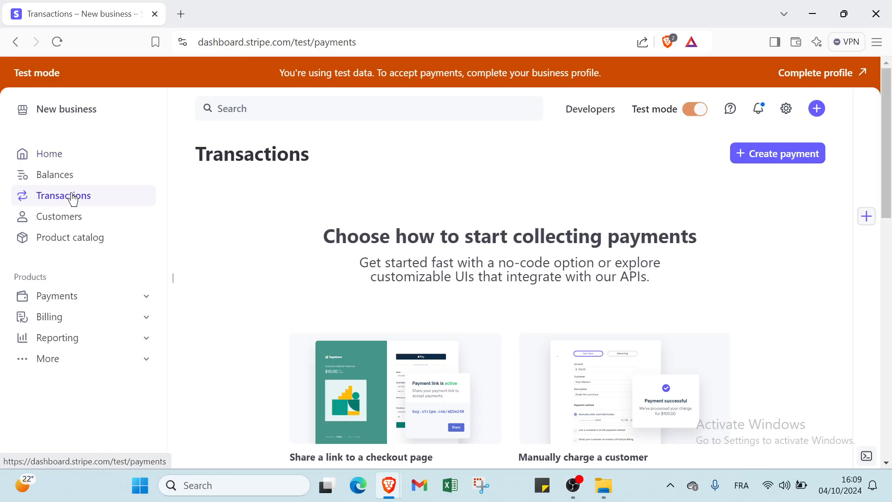
click(777, 153)
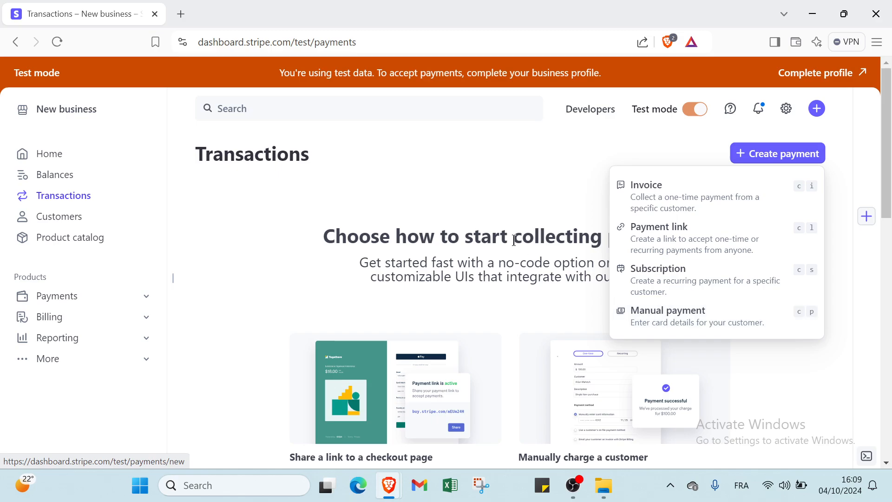
click(61, 216)
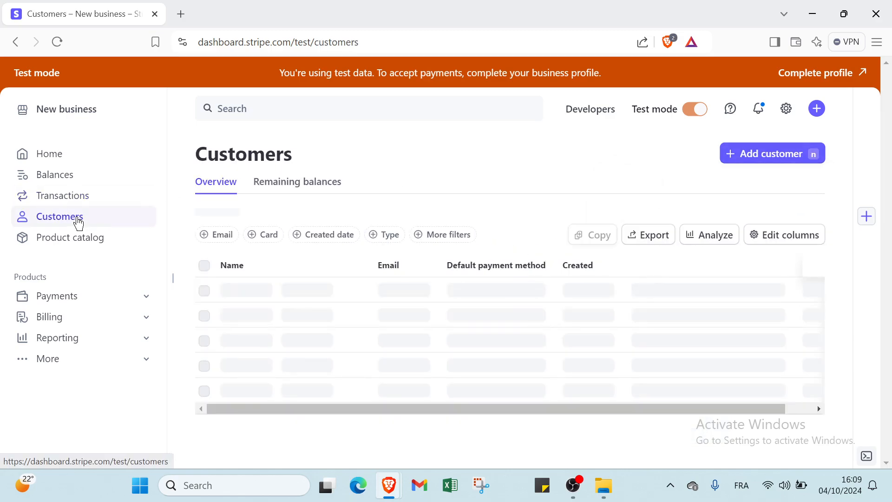
click(770, 153)
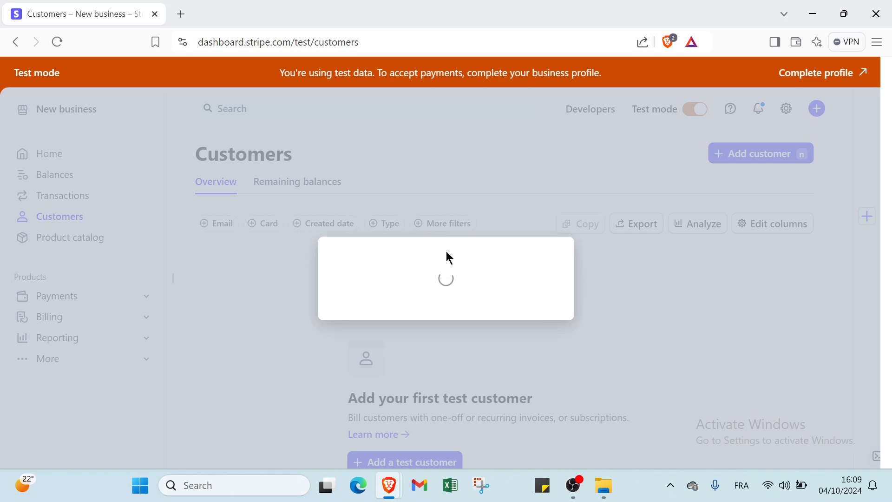
click(759, 153)
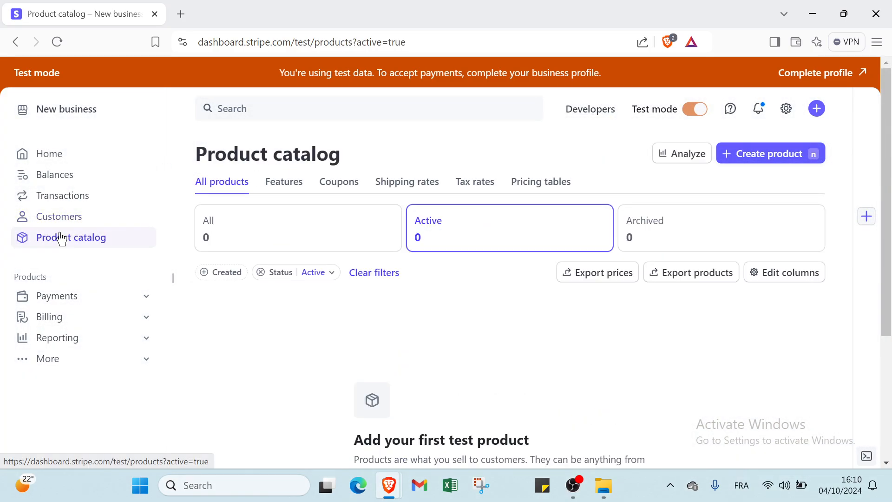
Begin a new product with a custom recurring billing period of every 2 months.
click(769, 153)
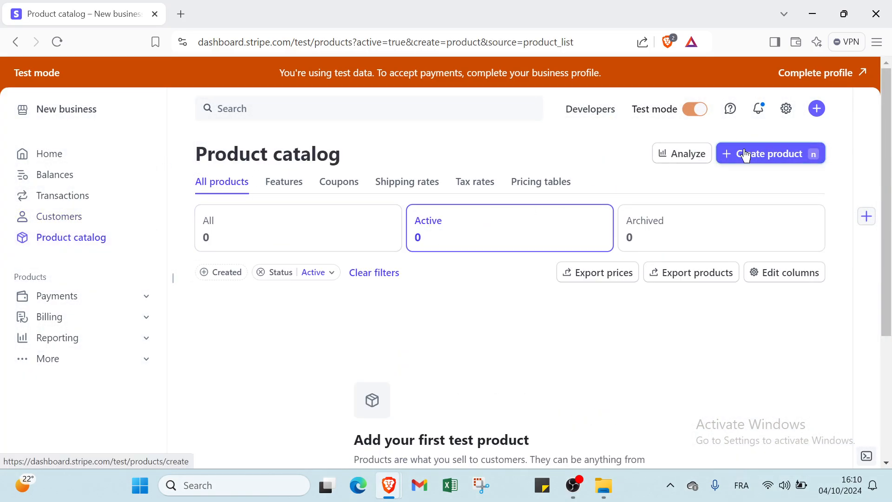
click(769, 153)
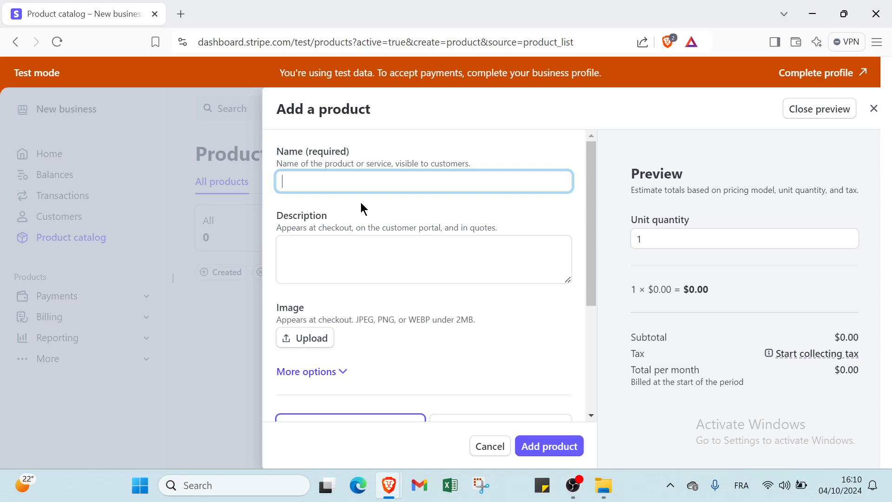
scroll(down, 3)
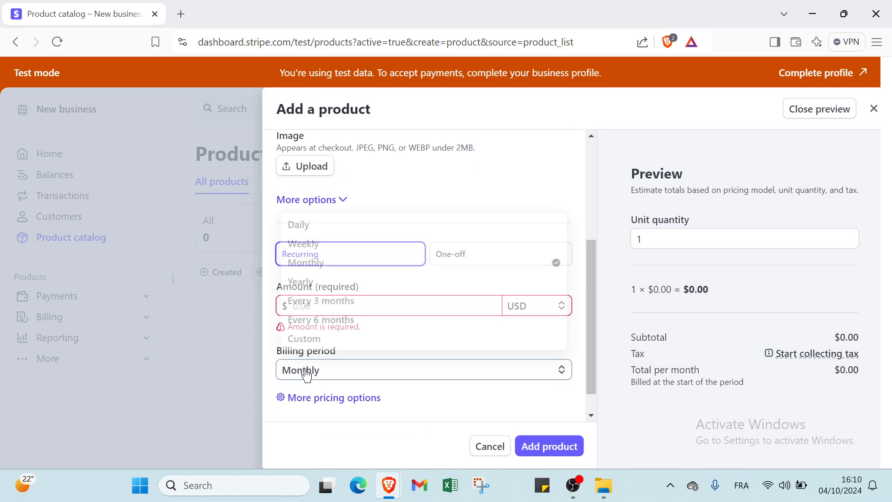
click(423, 369)
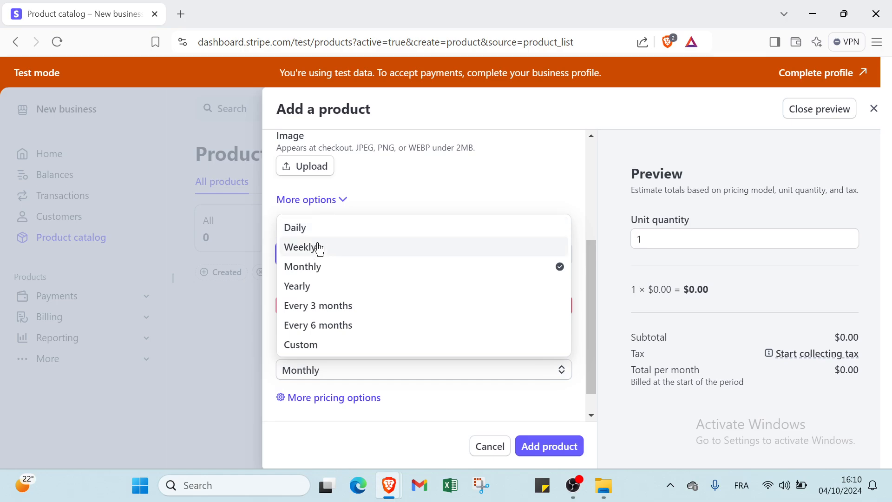
mouse_move(335, 332)
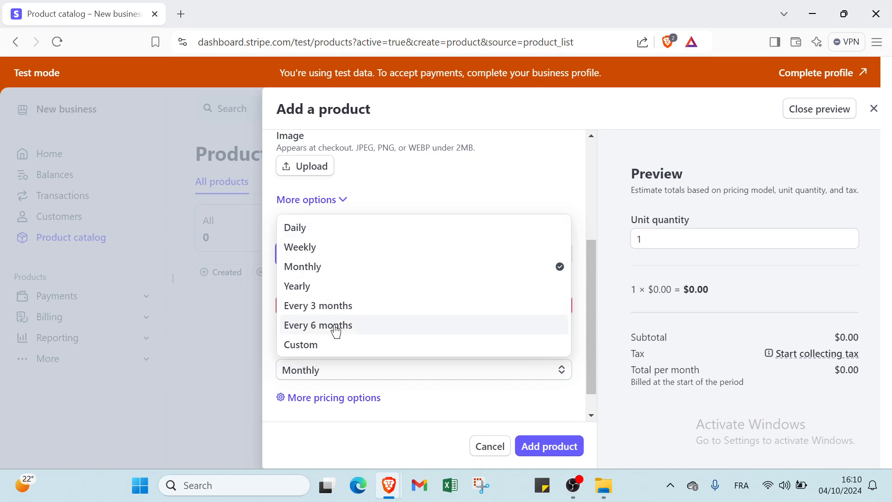
click(300, 345)
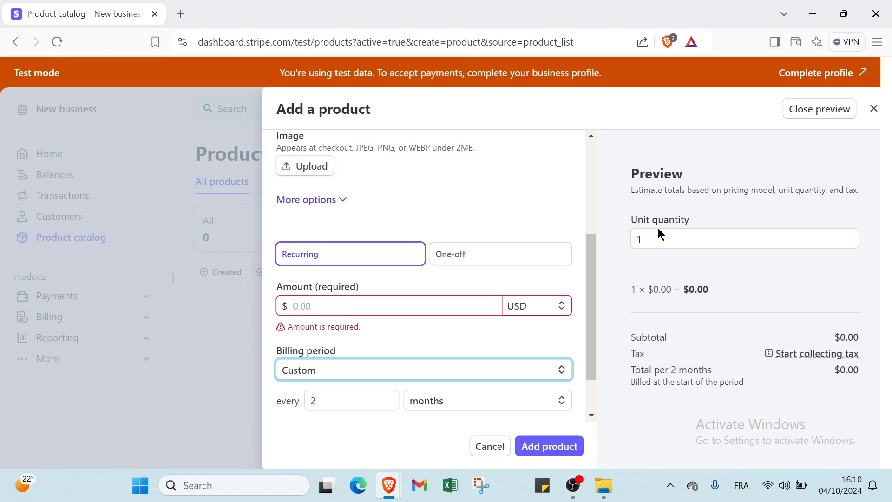
mouse_move(878, 135)
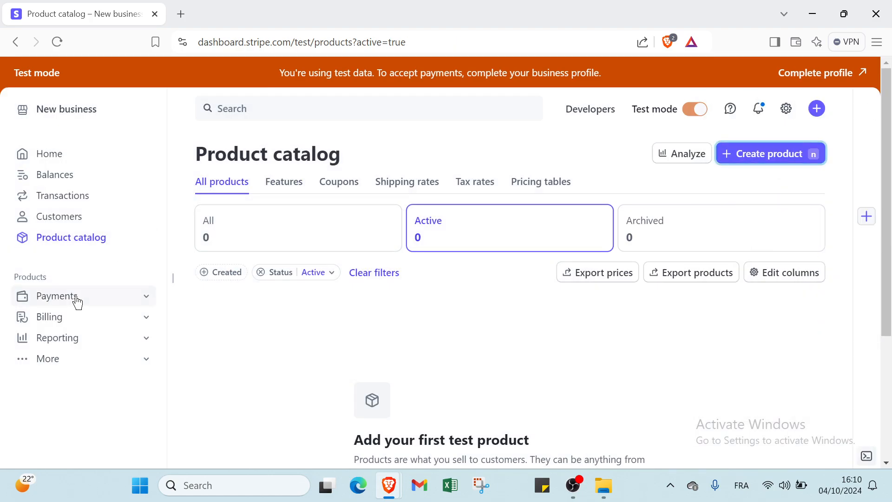
mouse_move(52, 350)
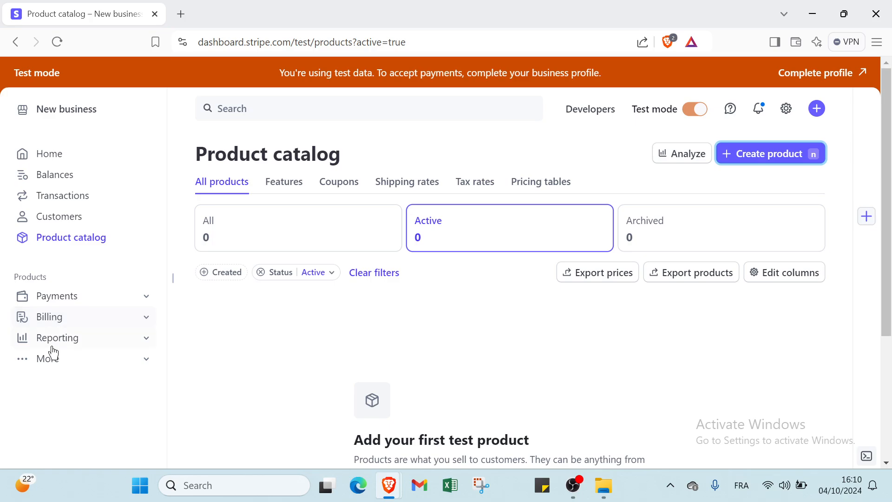
mouse_move(190, 267)
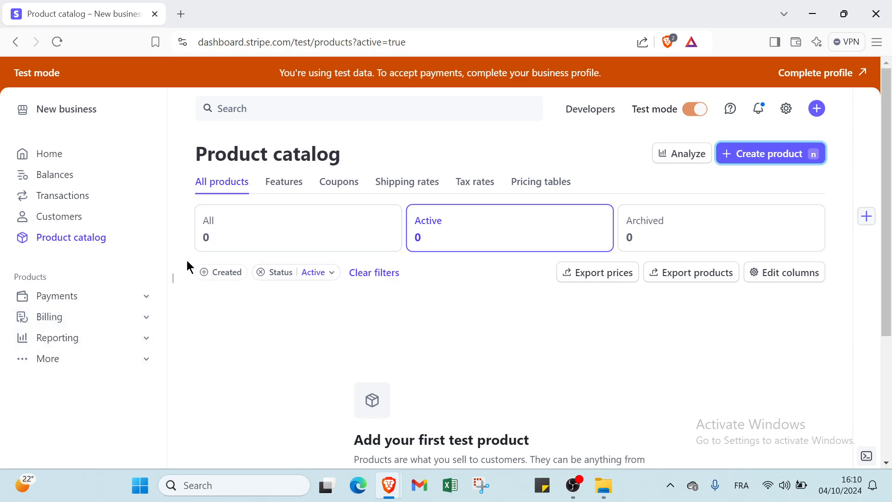
Leave the unsaved product form for dashboard Home, then open a blank browser tab.
click(50, 154)
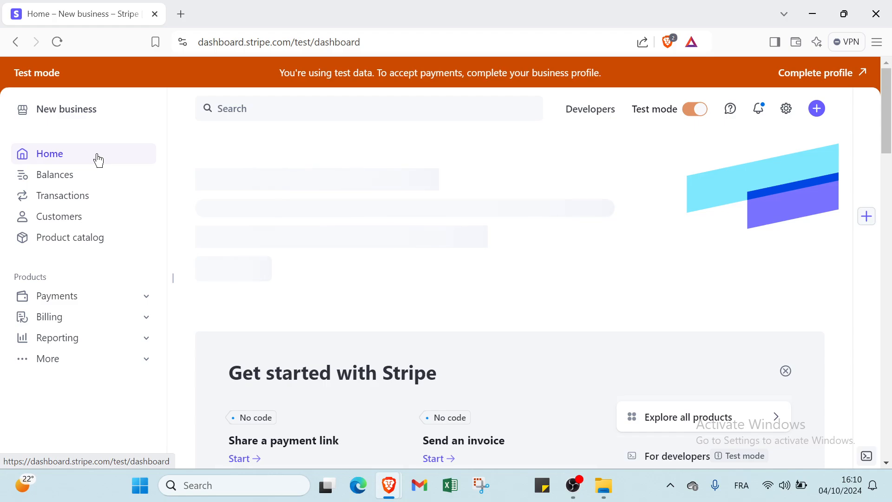
click(181, 14)
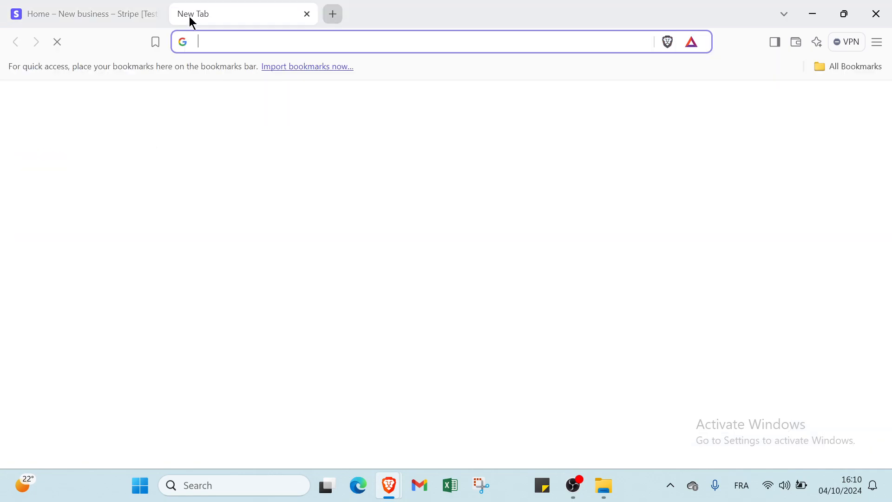